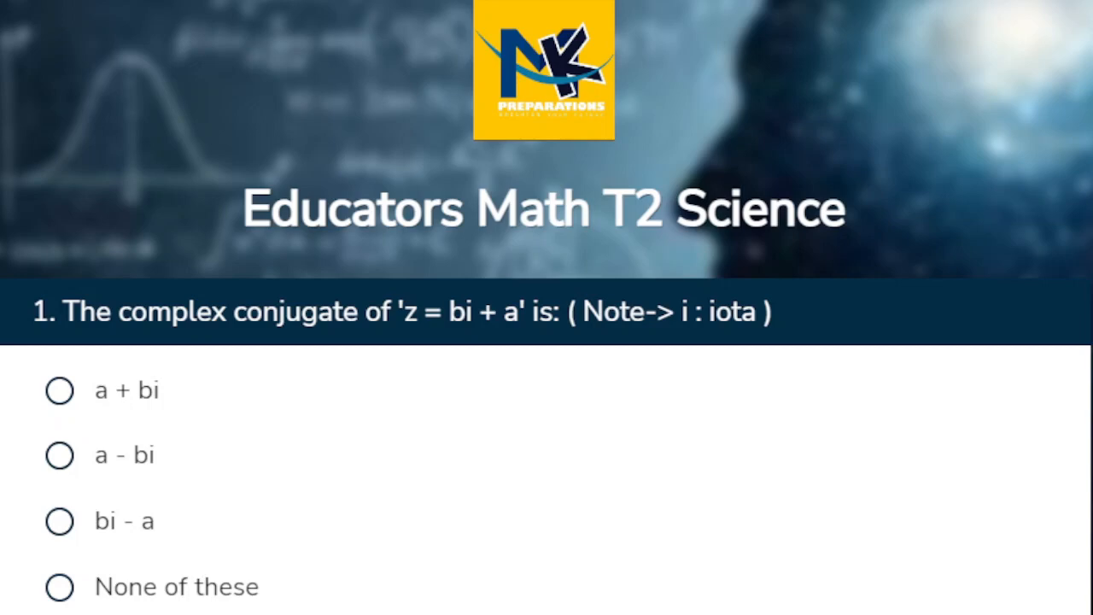
mouse_move(252, 329)
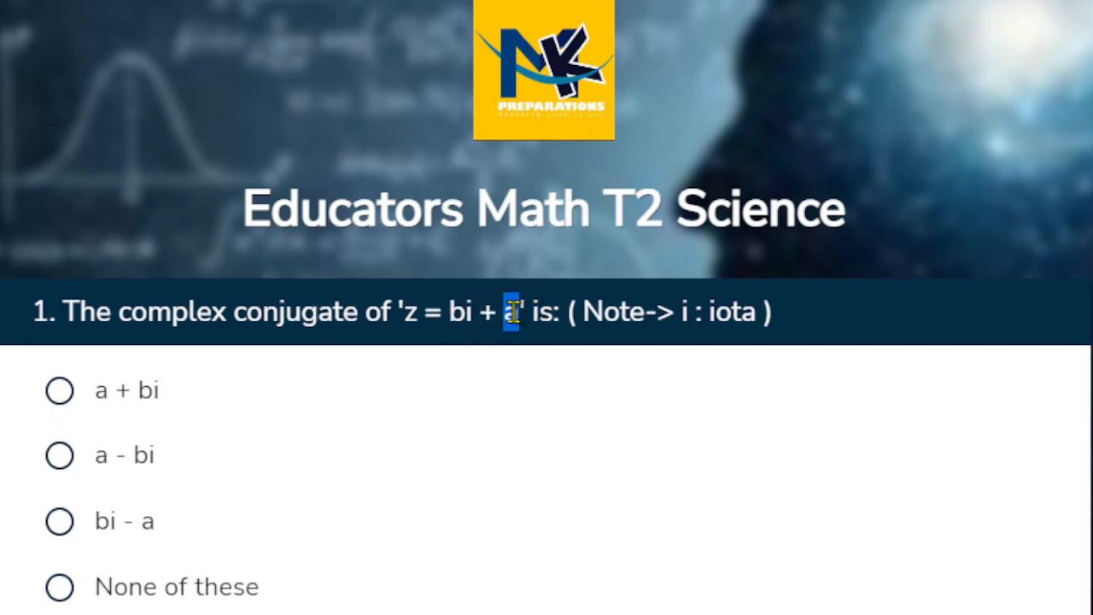
- Select 'a - bi' as the conjugate of z = bi + a in question 1
left_click(59, 455)
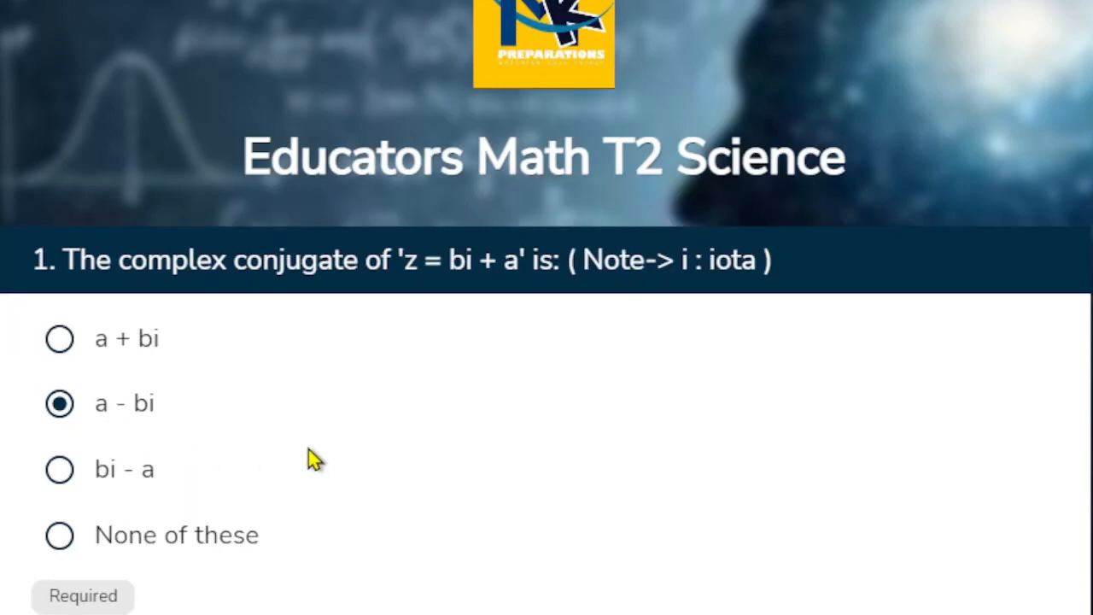
- Mark -4i for question 2, 2 for question 3, and -1 for question 4
scroll("down", 3)
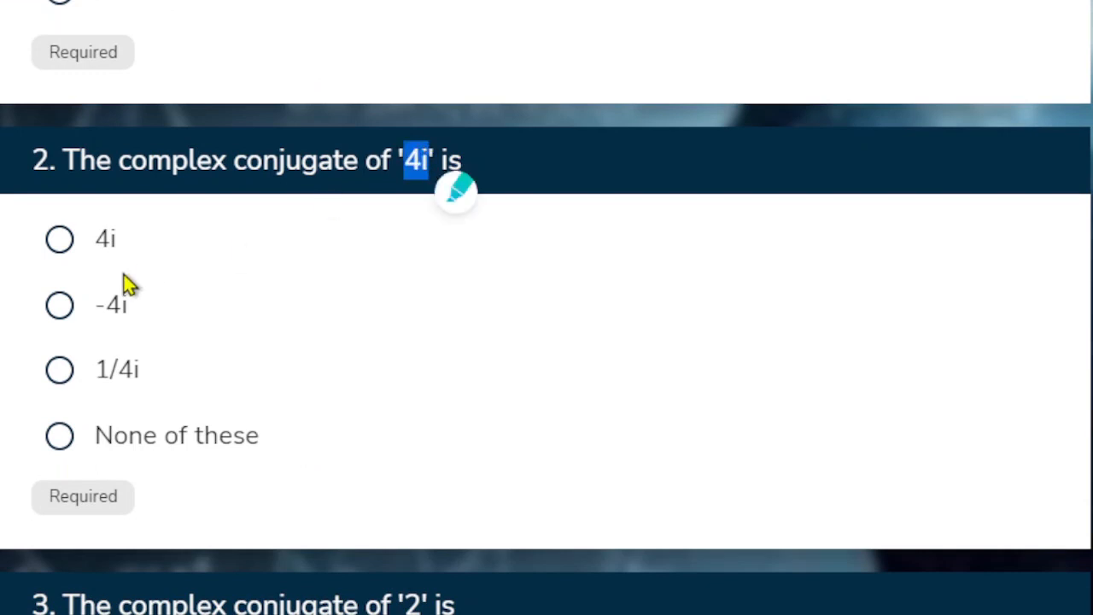
left_click(59, 305)
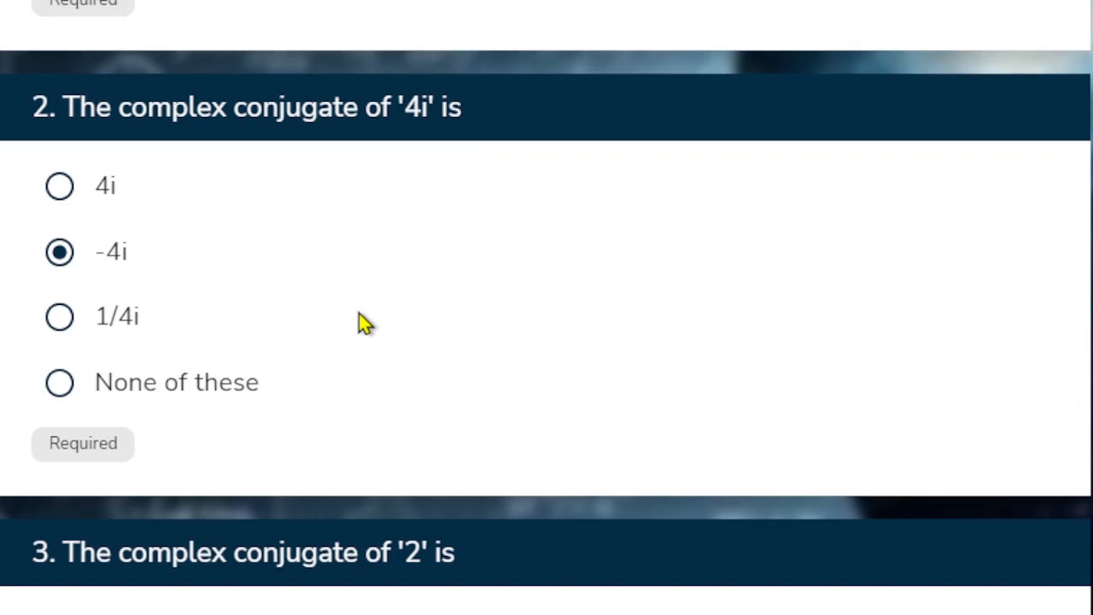
scroll("down", 3)
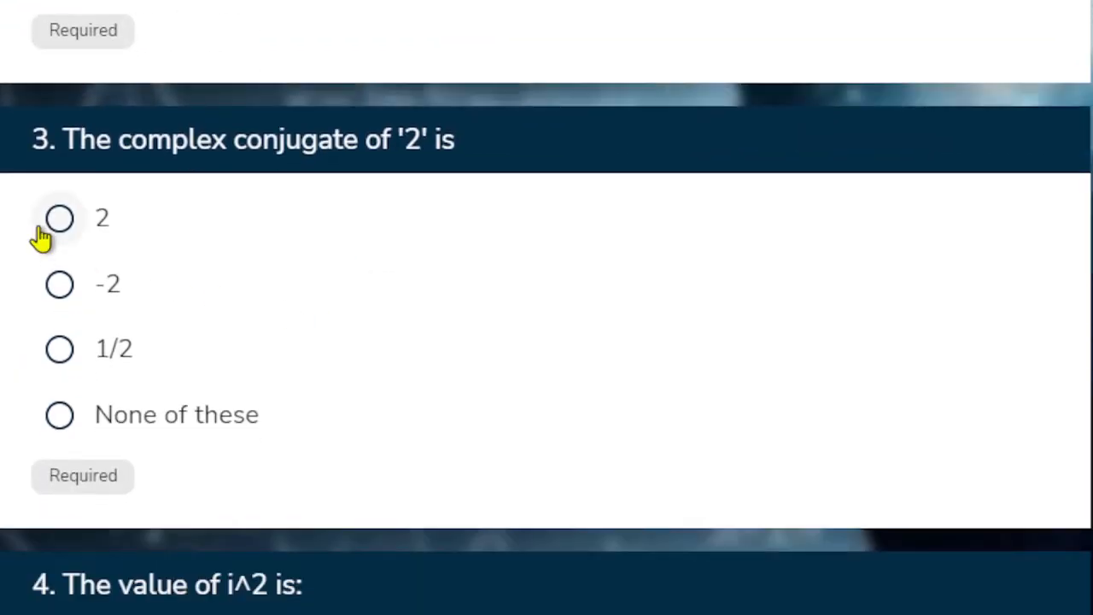
left_click(59, 218)
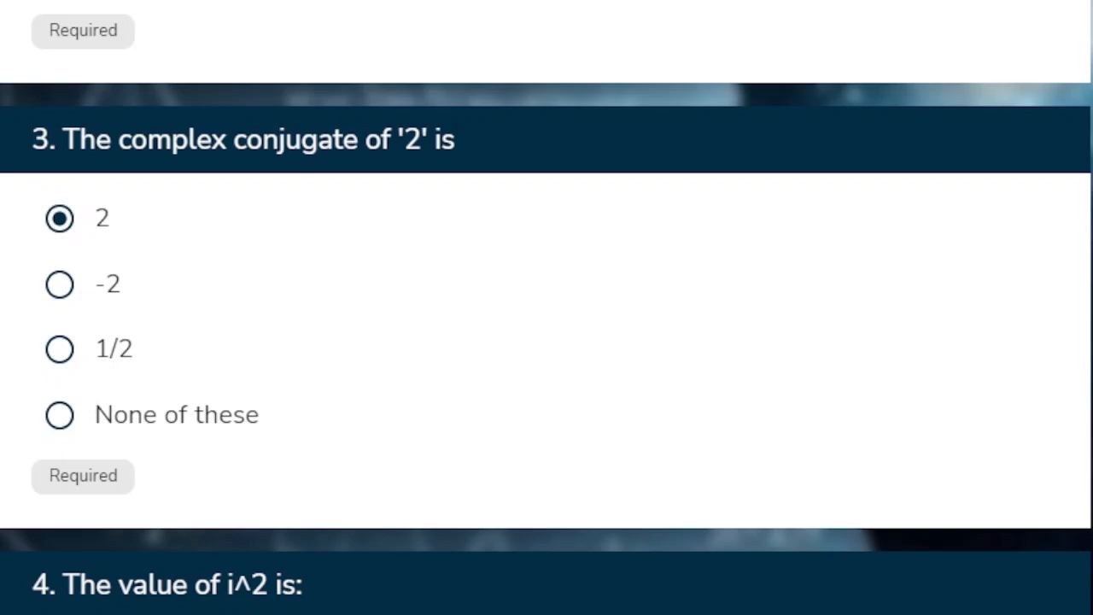
mouse_move(494, 312)
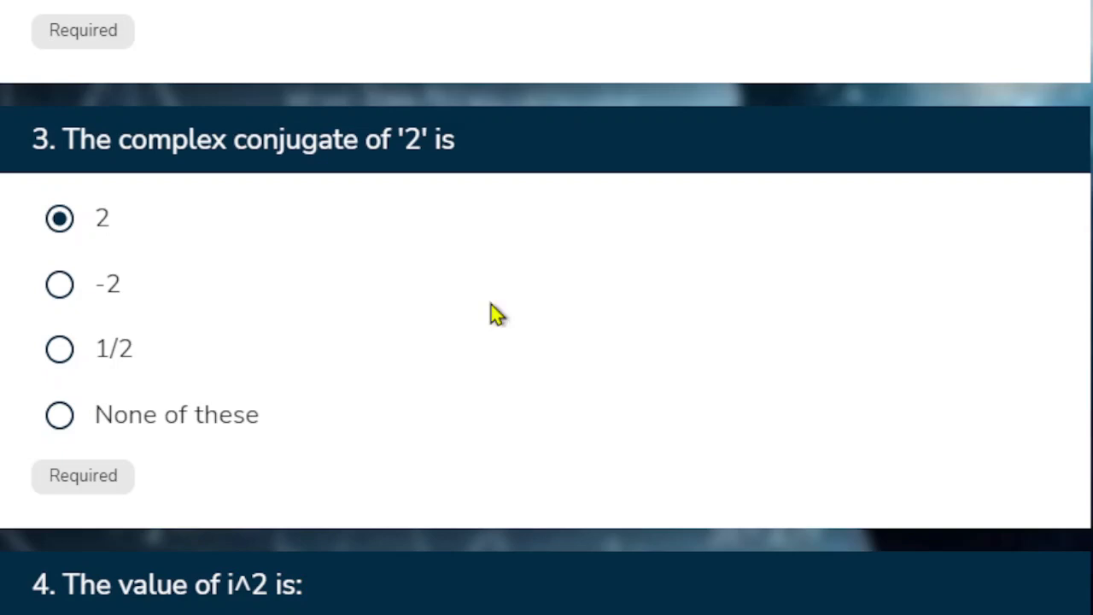
scroll("down", 3)
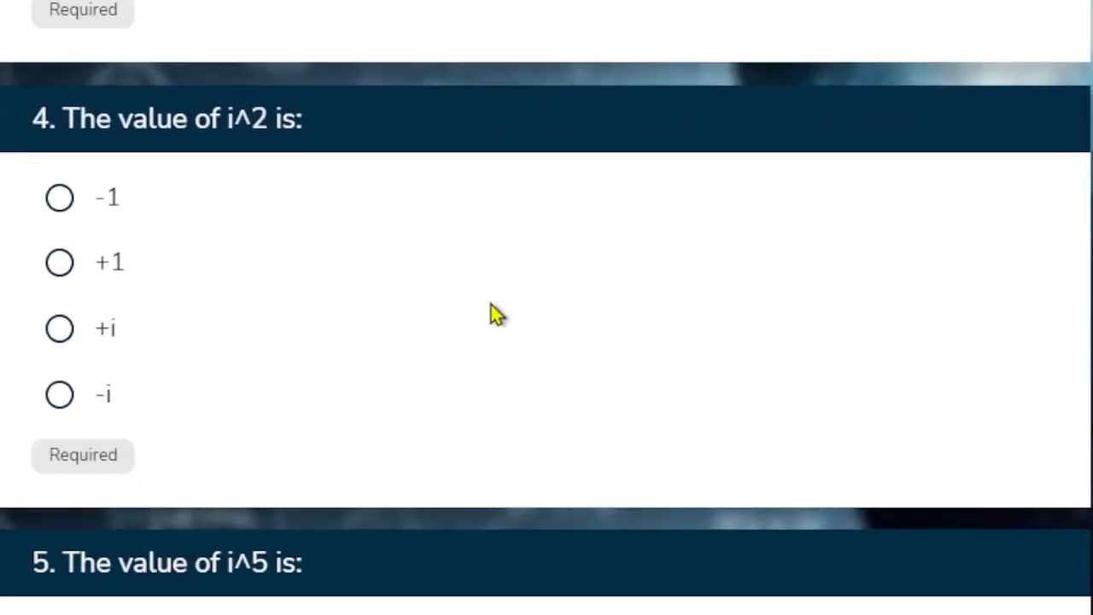
left_click(58, 197)
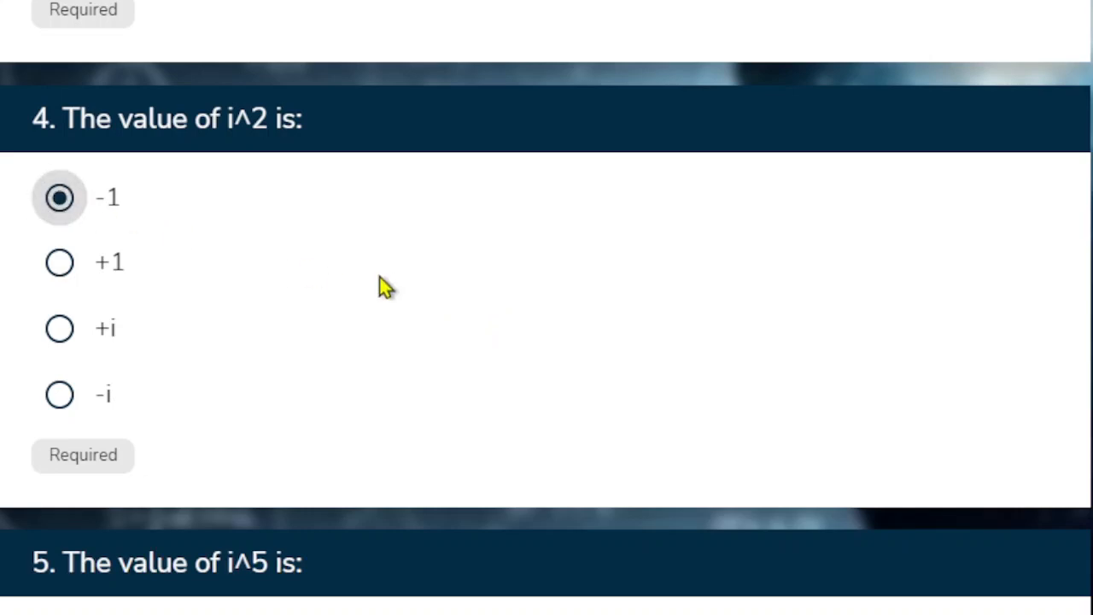
scroll("down", 3)
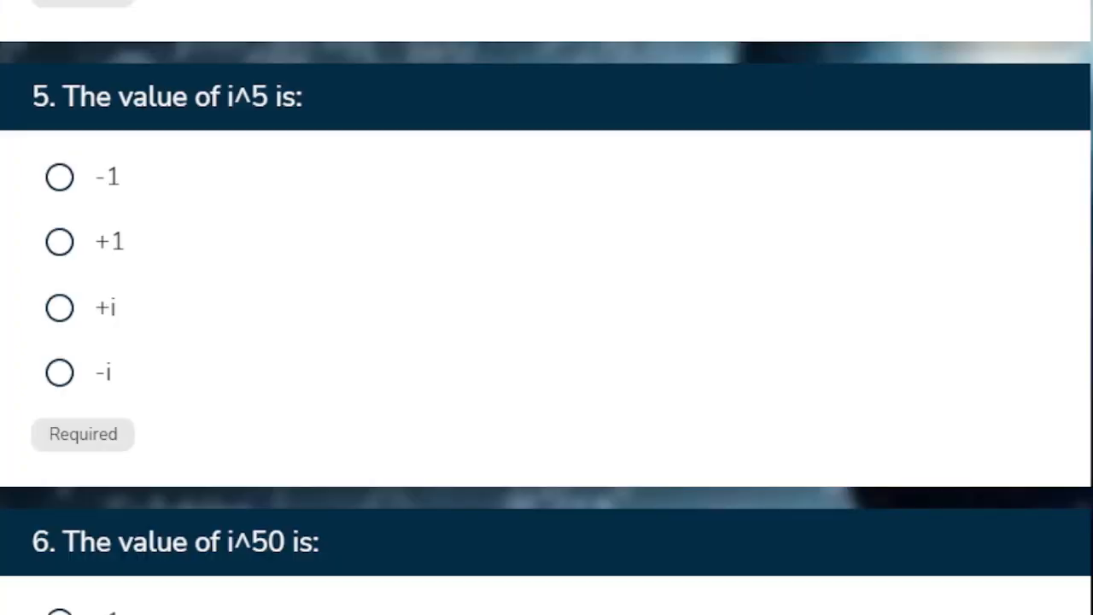
mouse_move(59, 307)
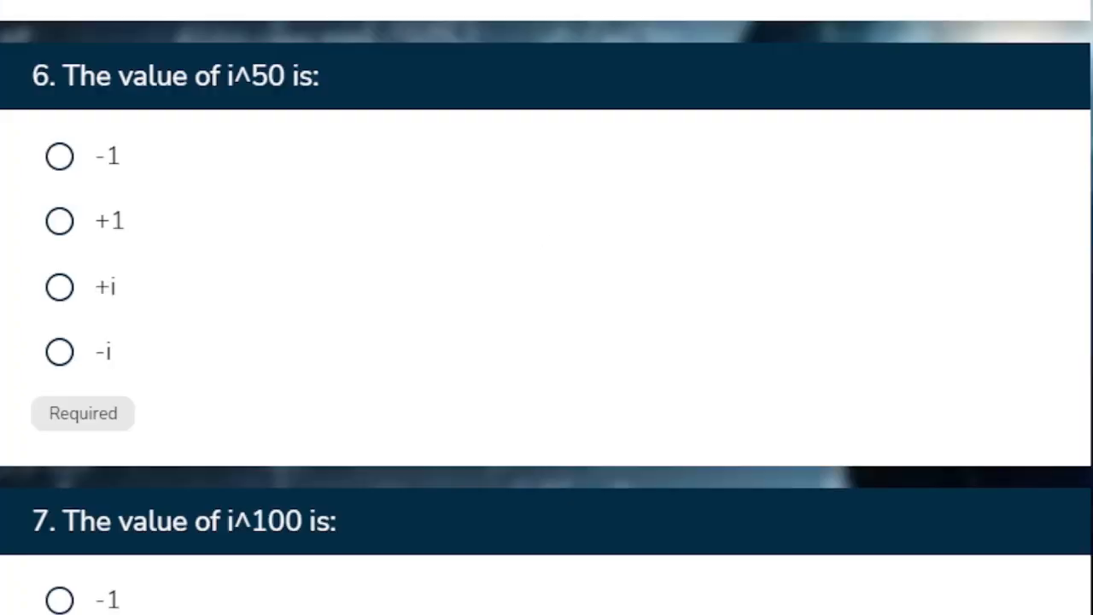
- Choose -1 as the value of i^50 in question 6
left_click(59, 156)
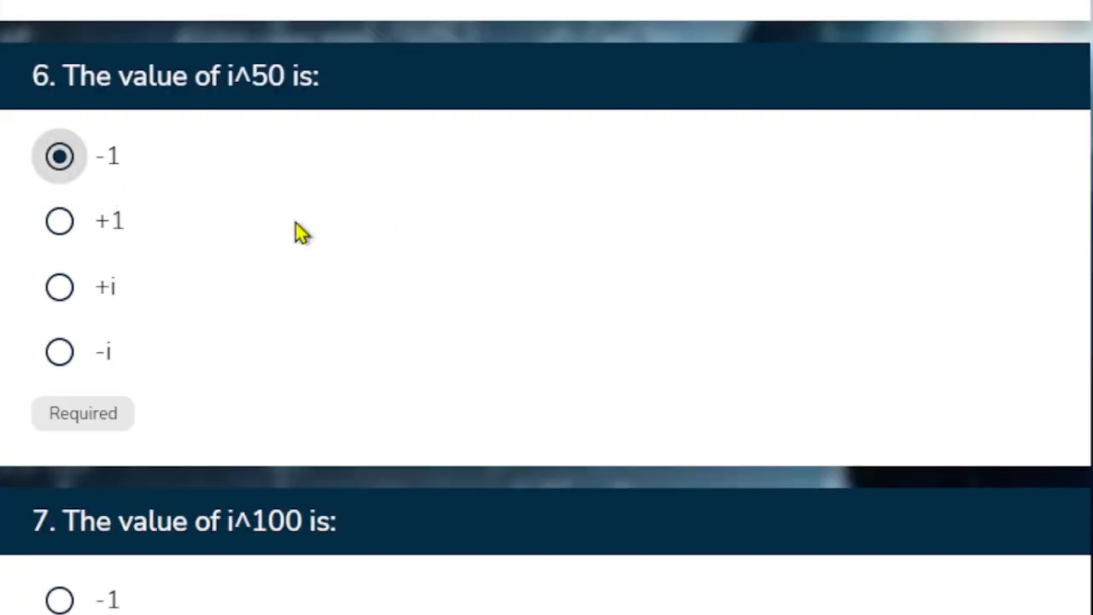
- Scroll down past question 7 to bring question 8, on (-i)^3, into view
scroll("down", 3)
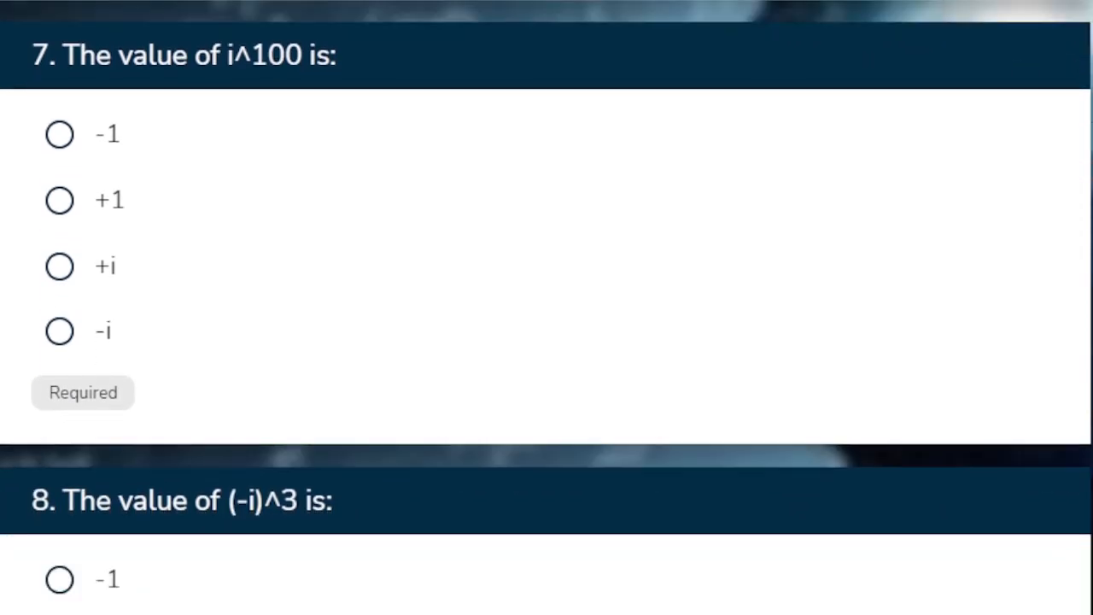
scroll("down", 3)
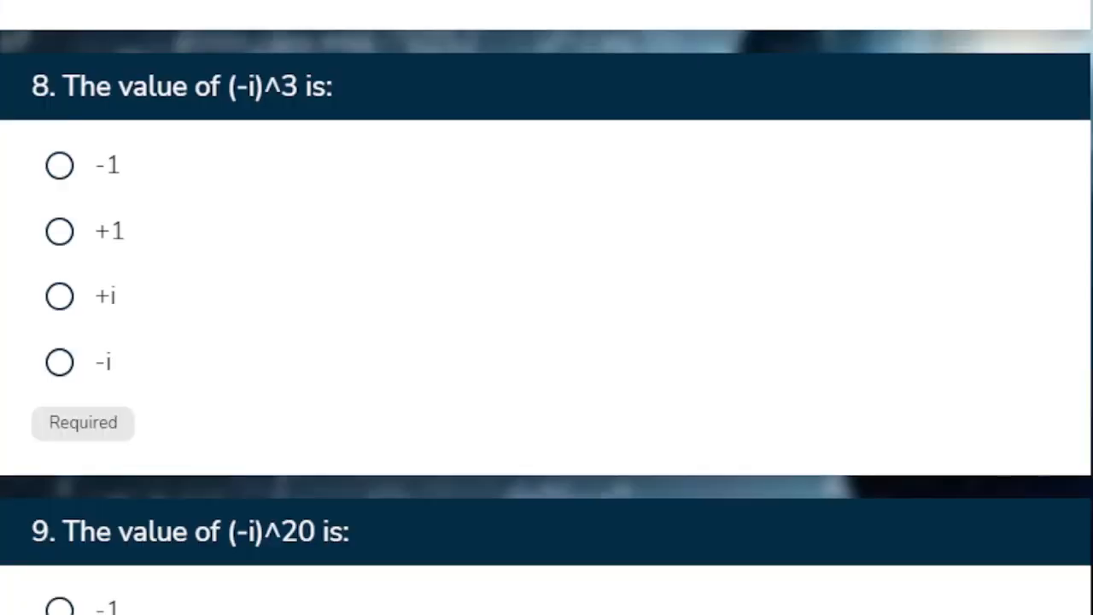
mouse_move(269, 357)
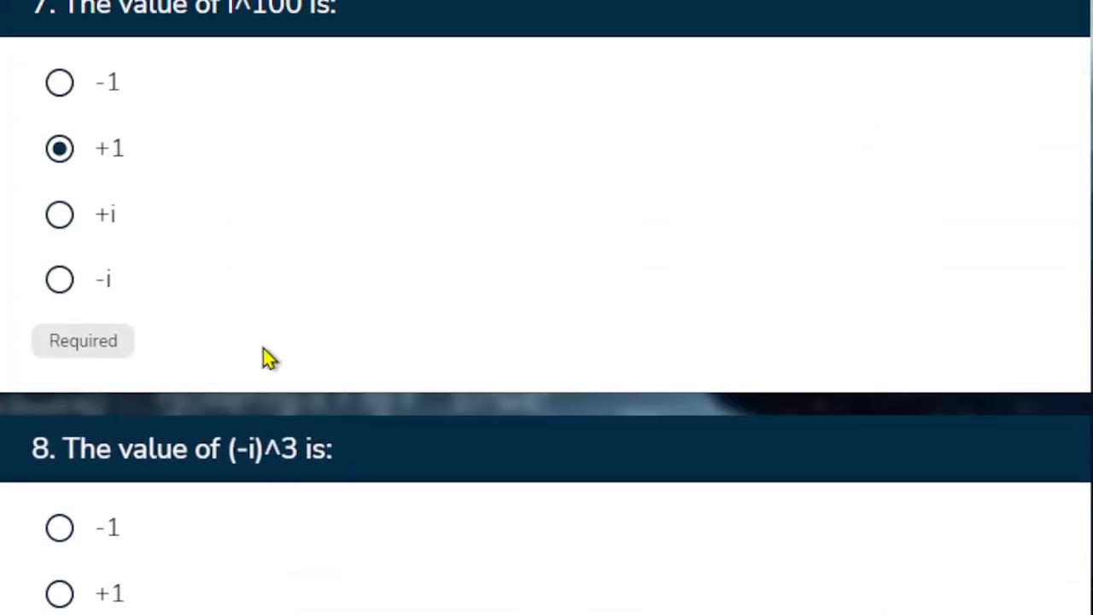
- Scroll down to reveal question 9, on (-i)^20, below question 8
scroll("down", 3)
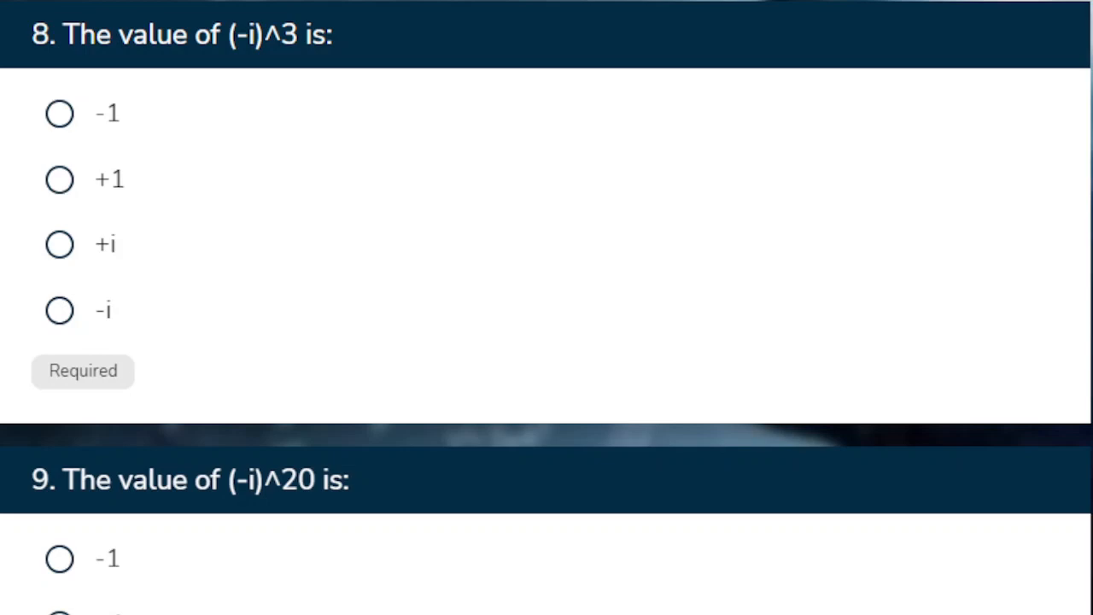
mouse_move(262, 357)
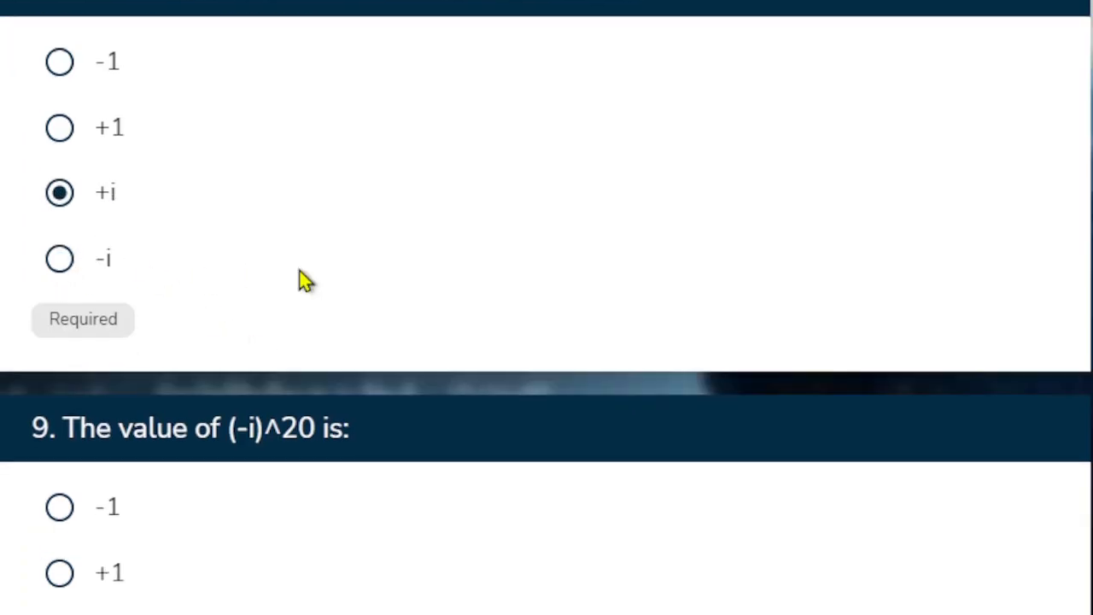
- Choose +1 as the value of (-i)^20 in question 9
scroll("down", 3)
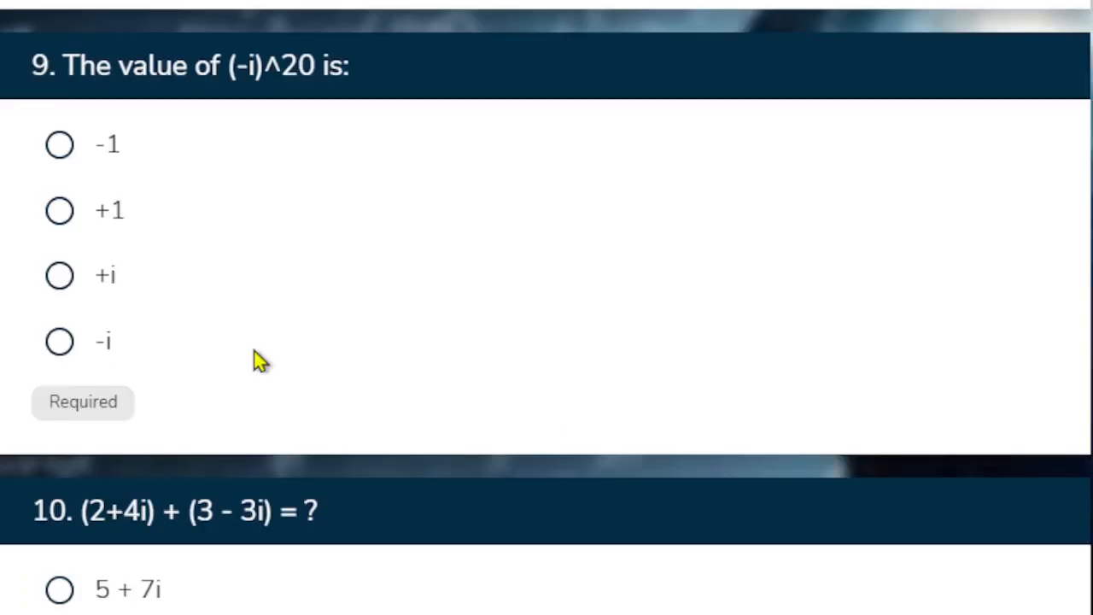
left_click(59, 168)
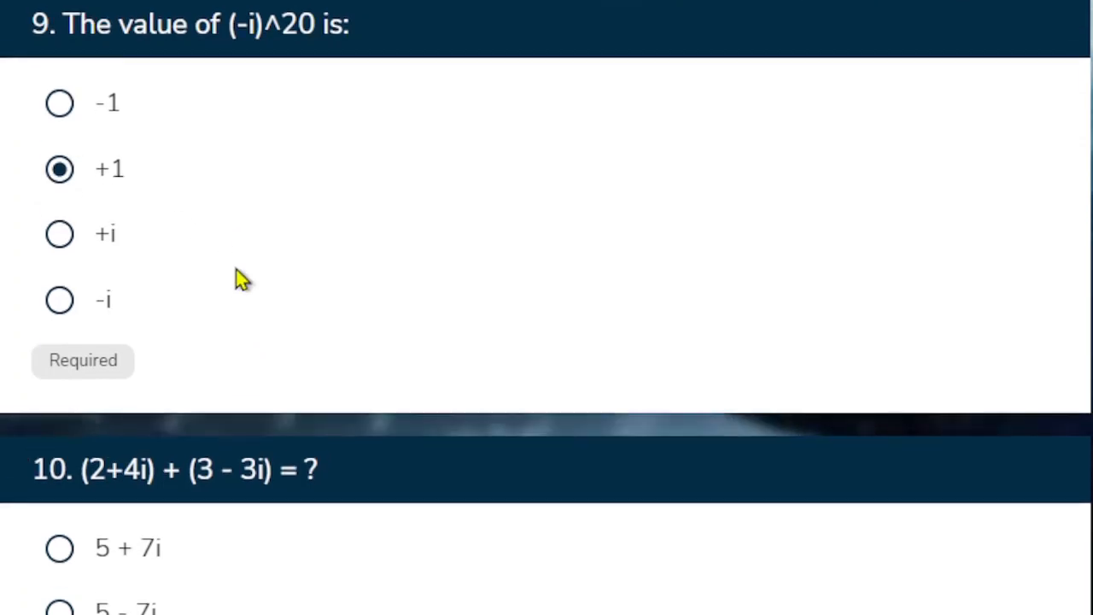
- Mark 'real number' as the result of z plus its conjugate in question 12
scroll("down", 3)
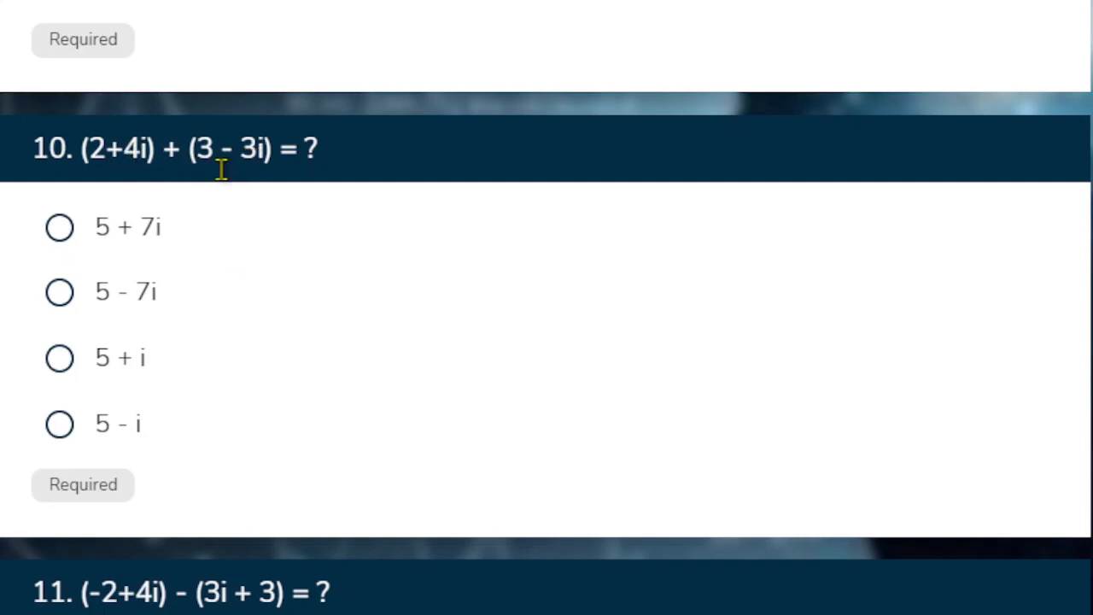
scroll("down", 3)
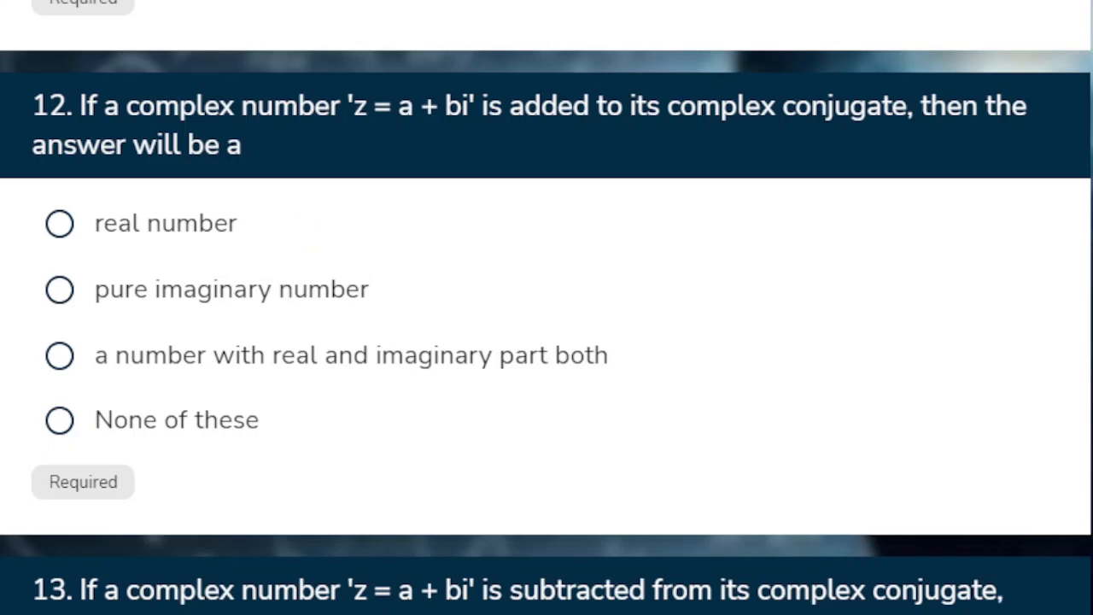
mouse_move(260, 359)
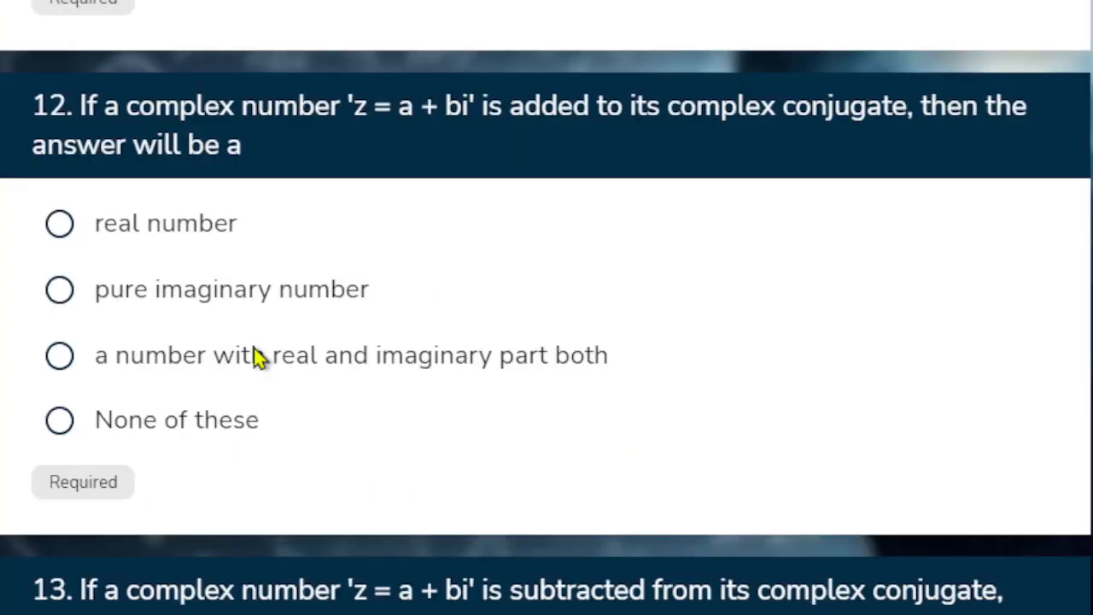
left_click(59, 223)
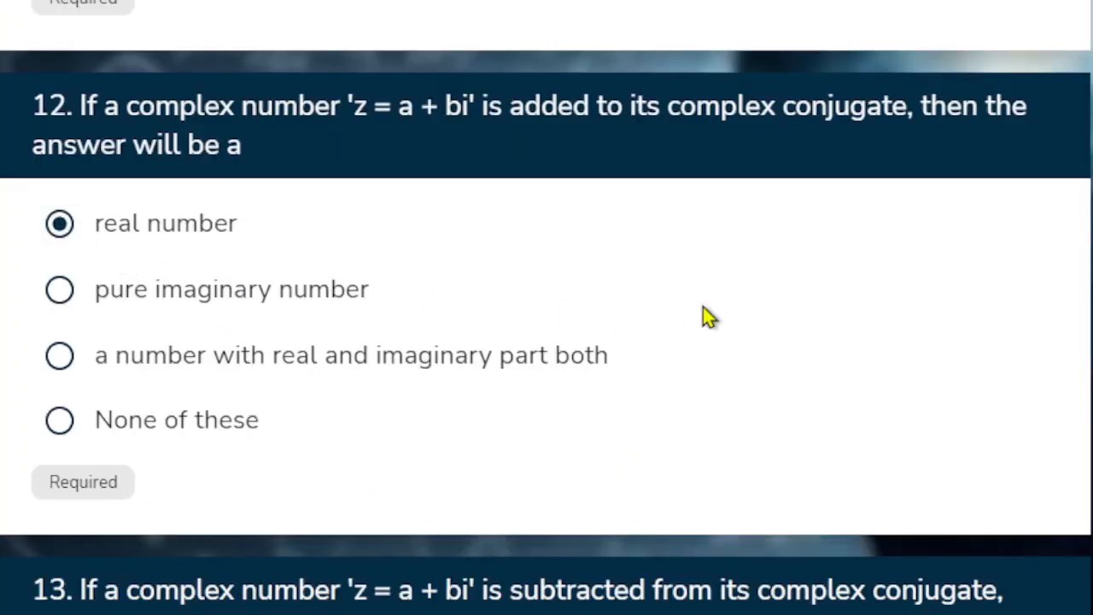
scroll("down", 3)
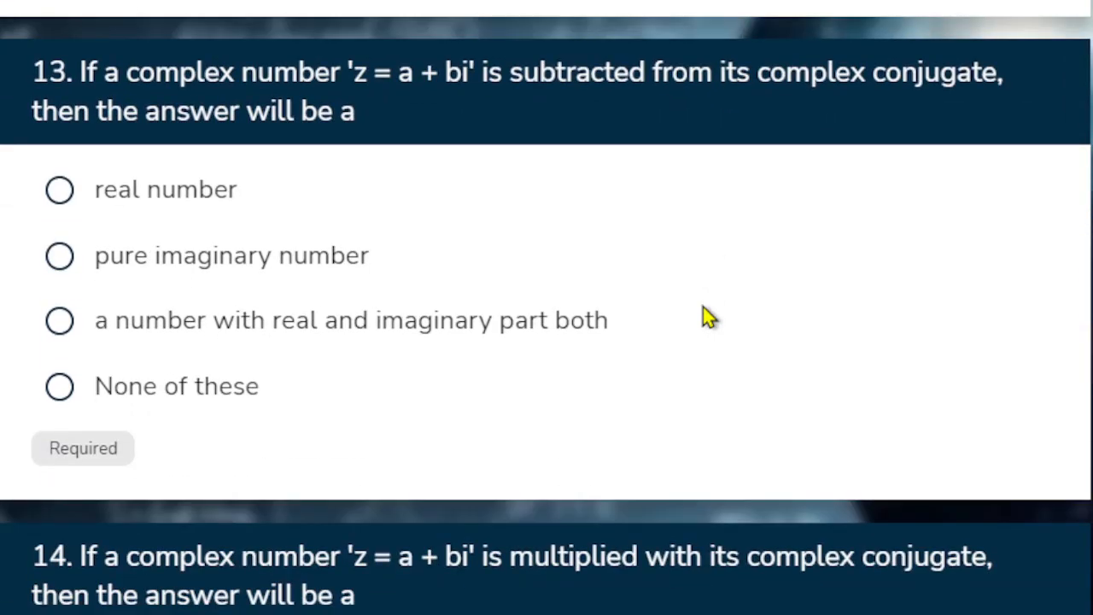
scroll("down", 3)
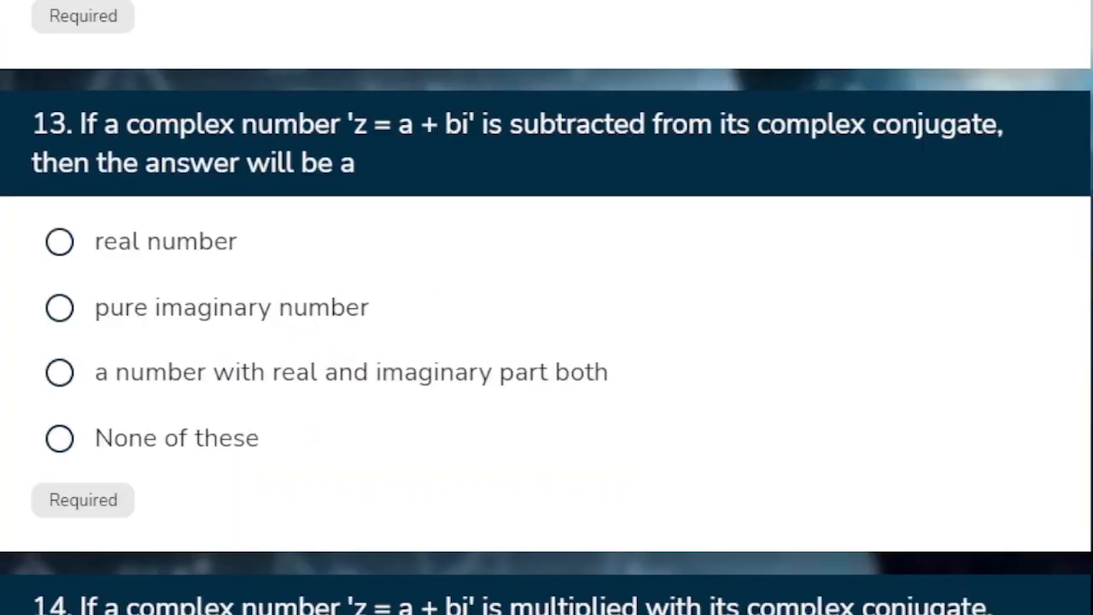
- Choose 'pure imaginary number' for question 13 and scroll toward question 14
left_click(59, 308)
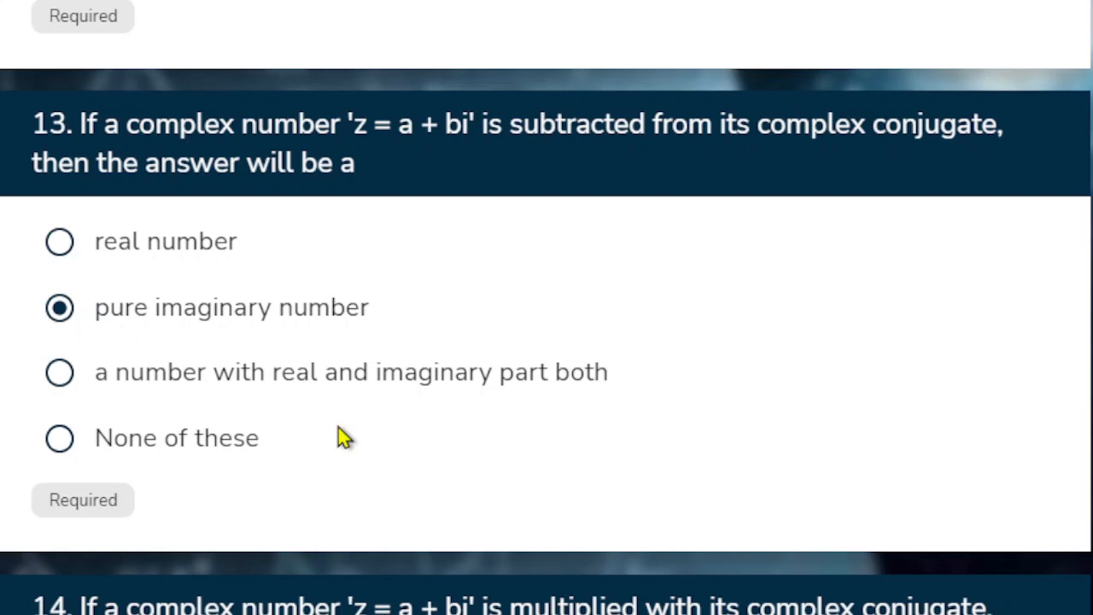
scroll("down", 3)
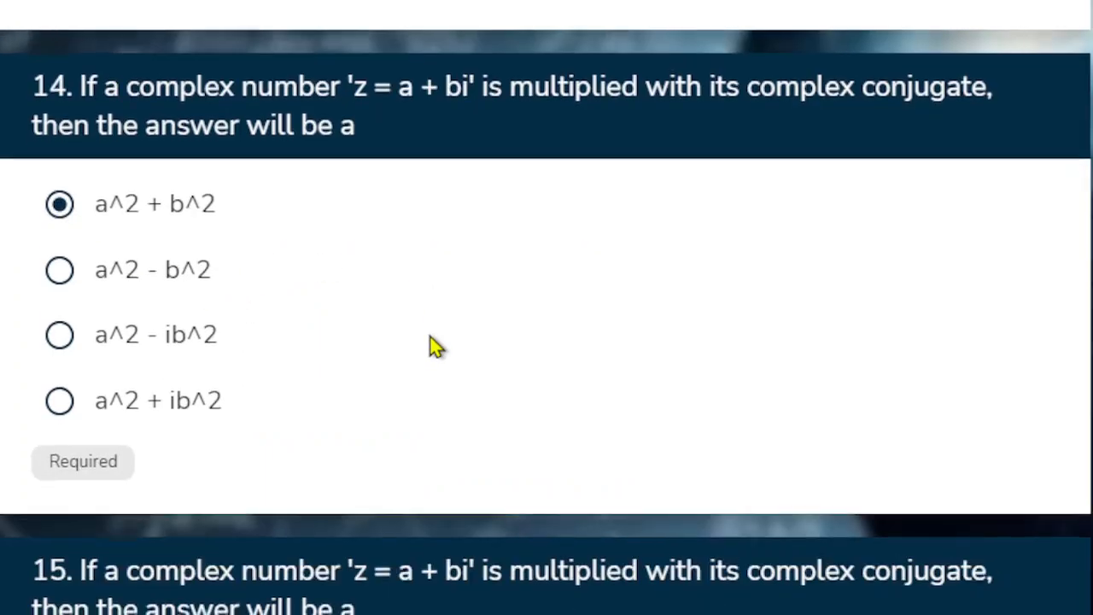
- Scroll down to question 16, which asks for (2+3i).(4-3i)
scroll("down", 3)
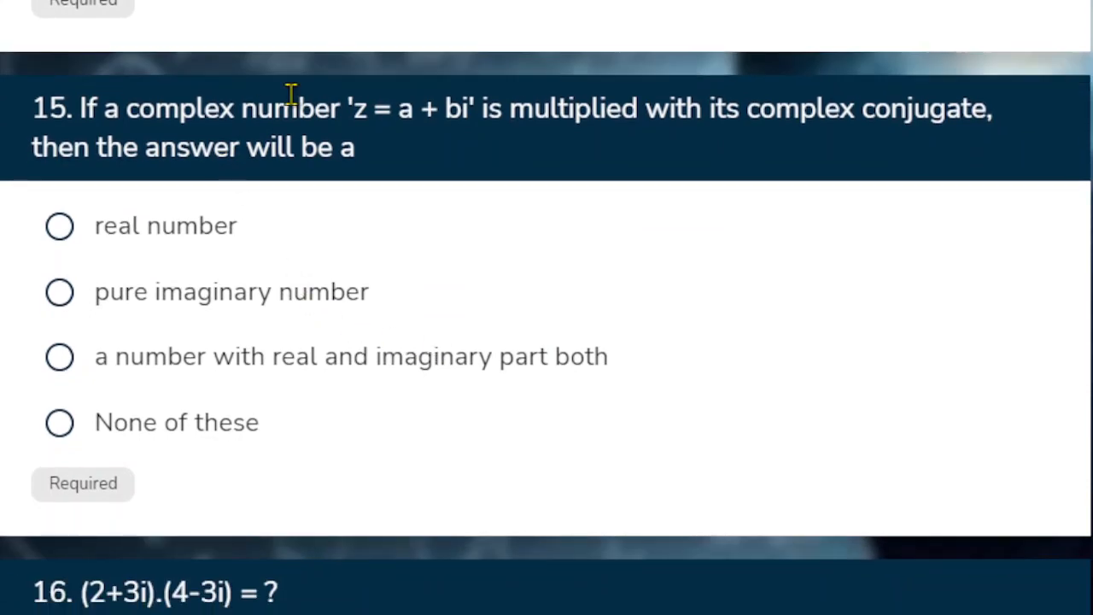
scroll("down", 3)
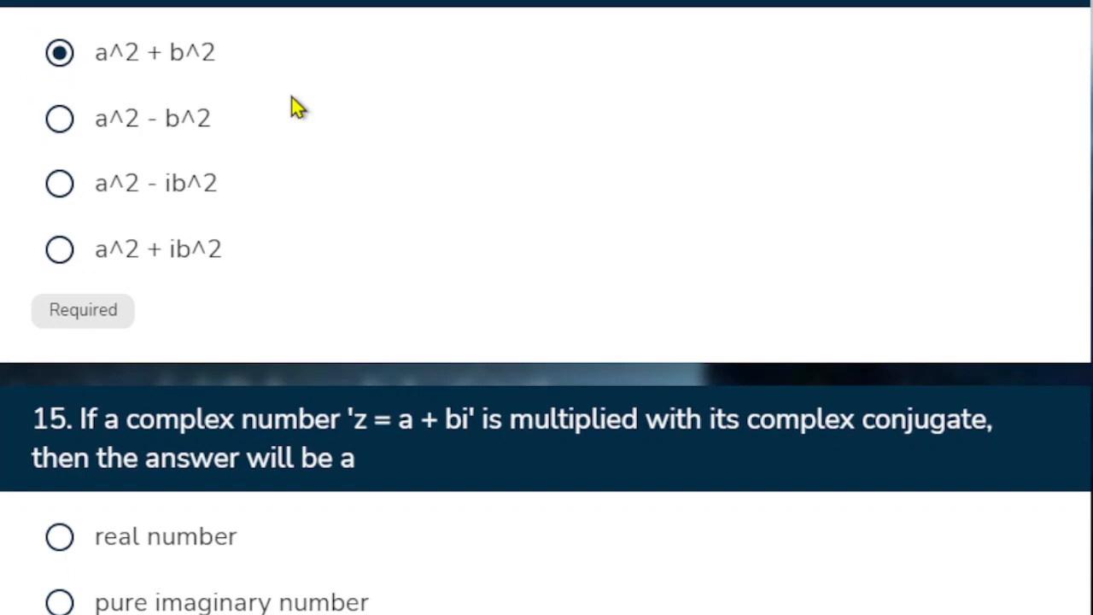
scroll("down", 3)
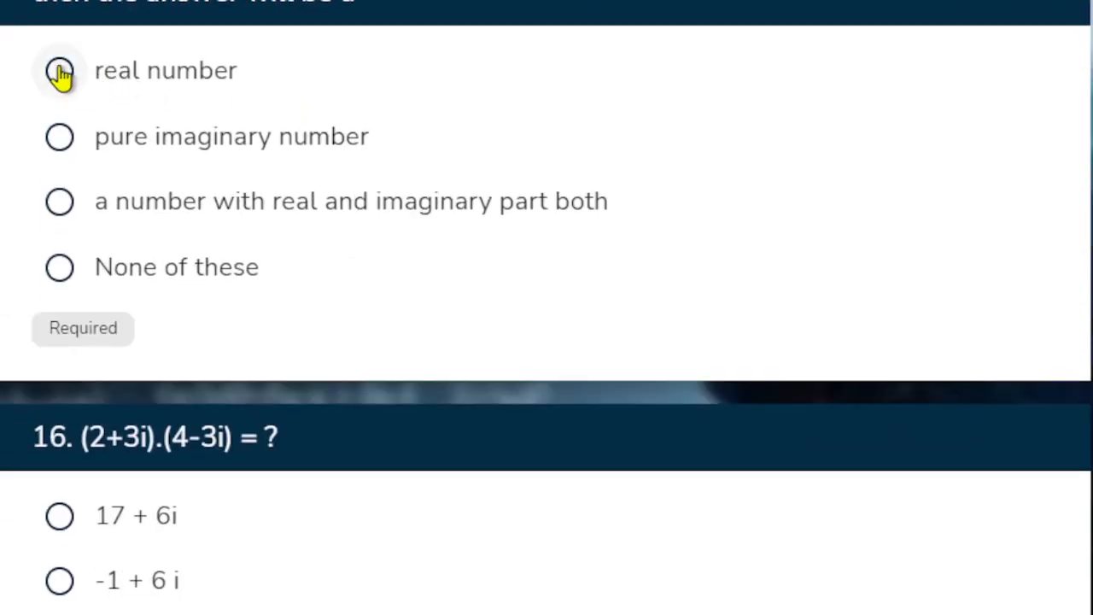
scroll("down", 3)
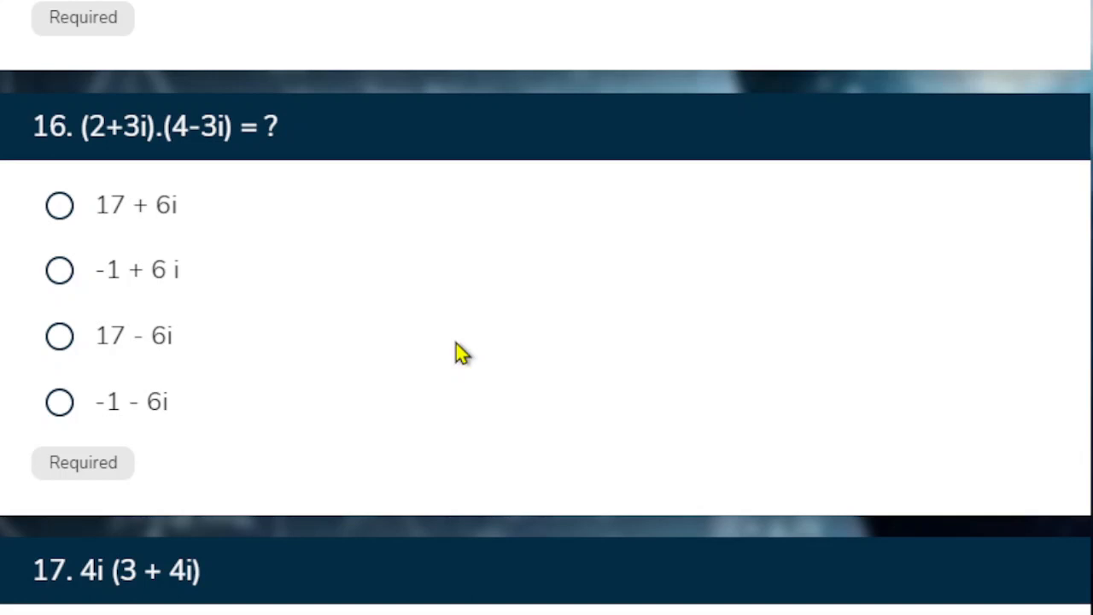
mouse_move(157, 175)
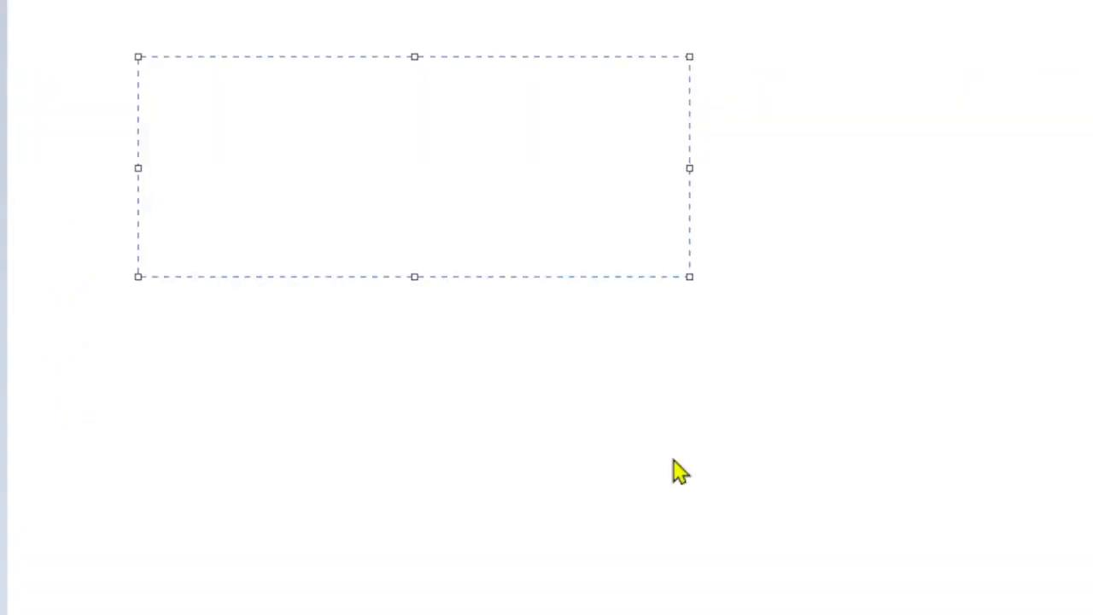
- In the scratch box, expand (2+3i)(4-3i) to 8-6i+12i-9i2 and simplify to 17 + 6i
type("(2+3i)(")
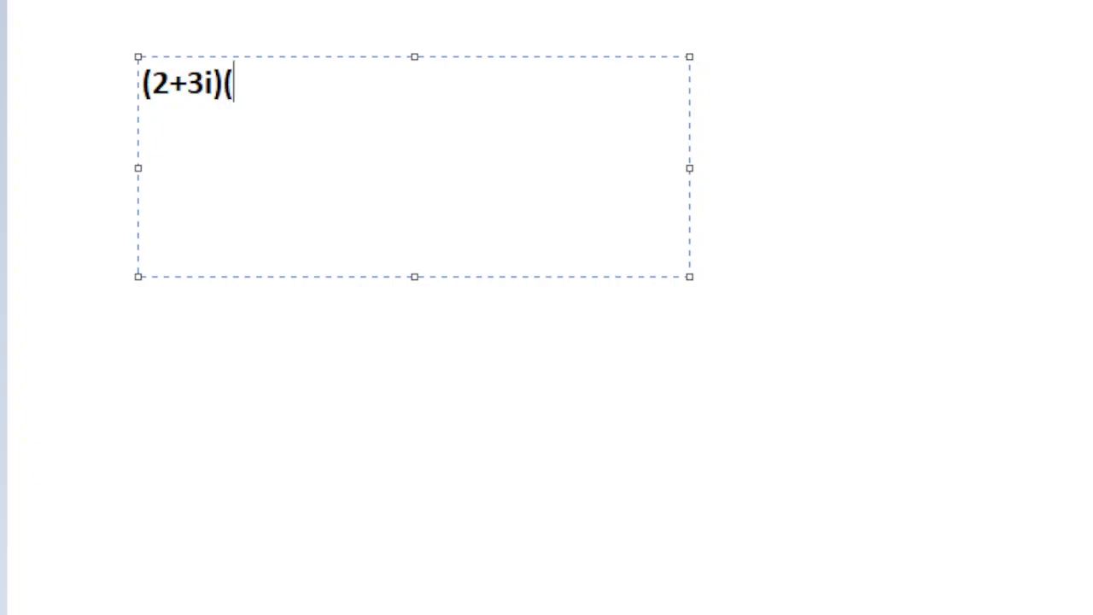
type("4-3i)")
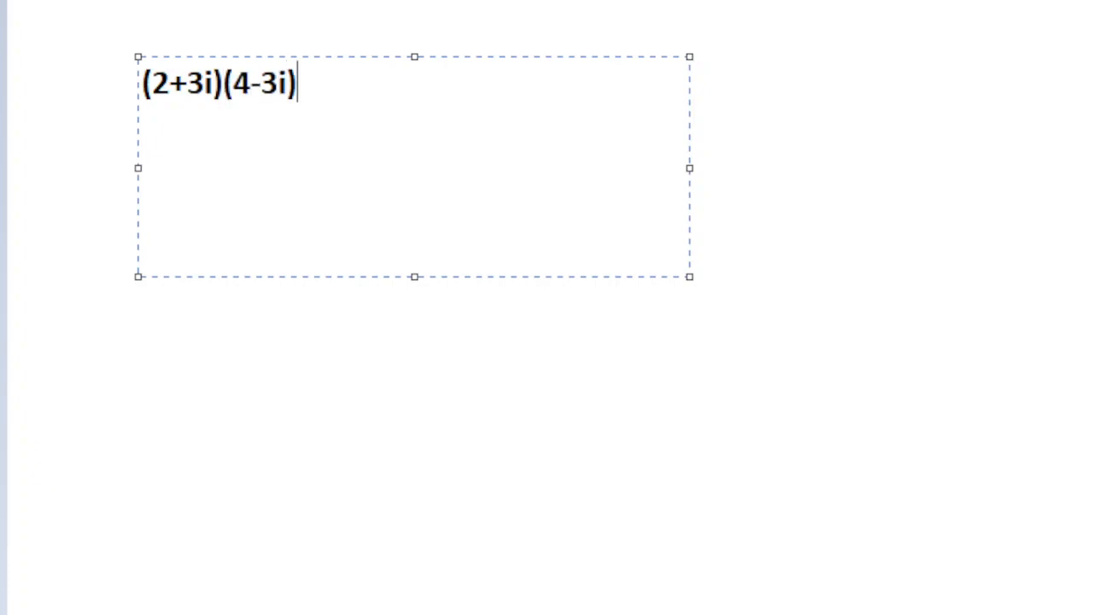
type("8")
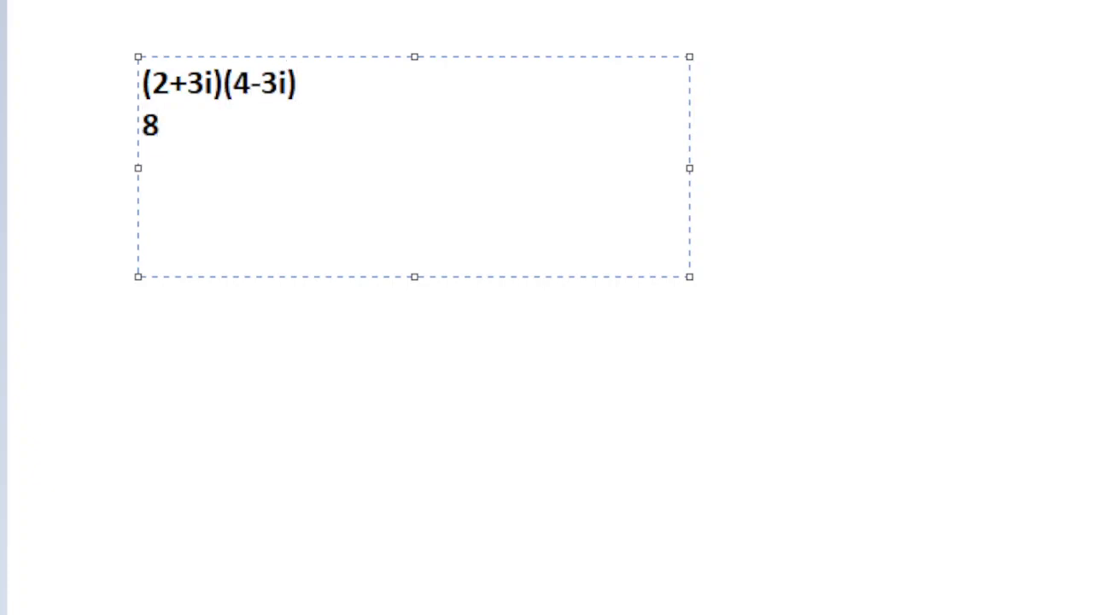
type("-6i+")
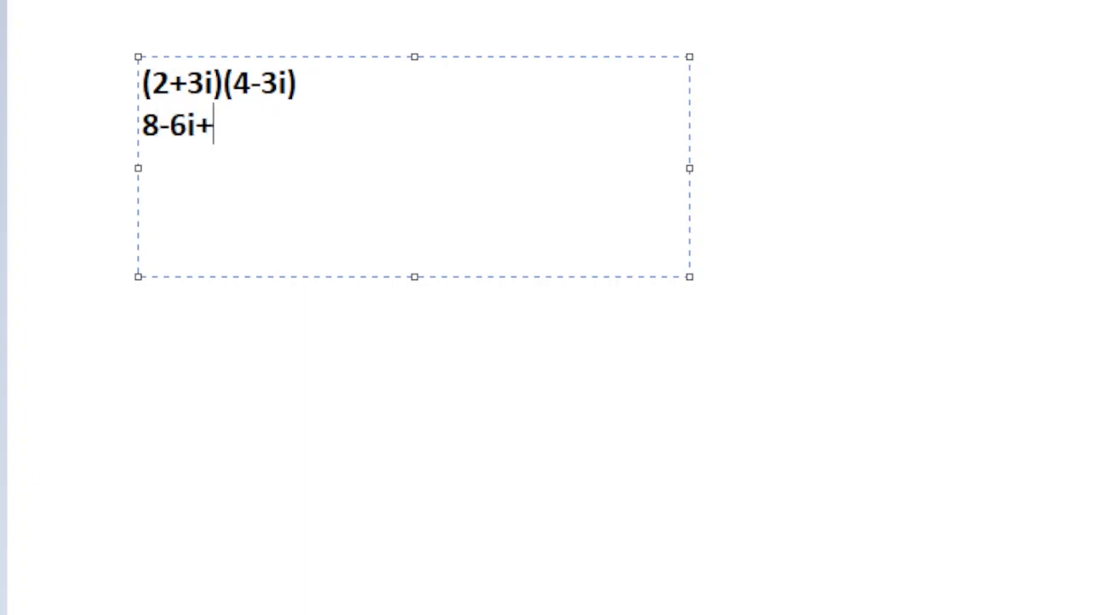
type("12i-")
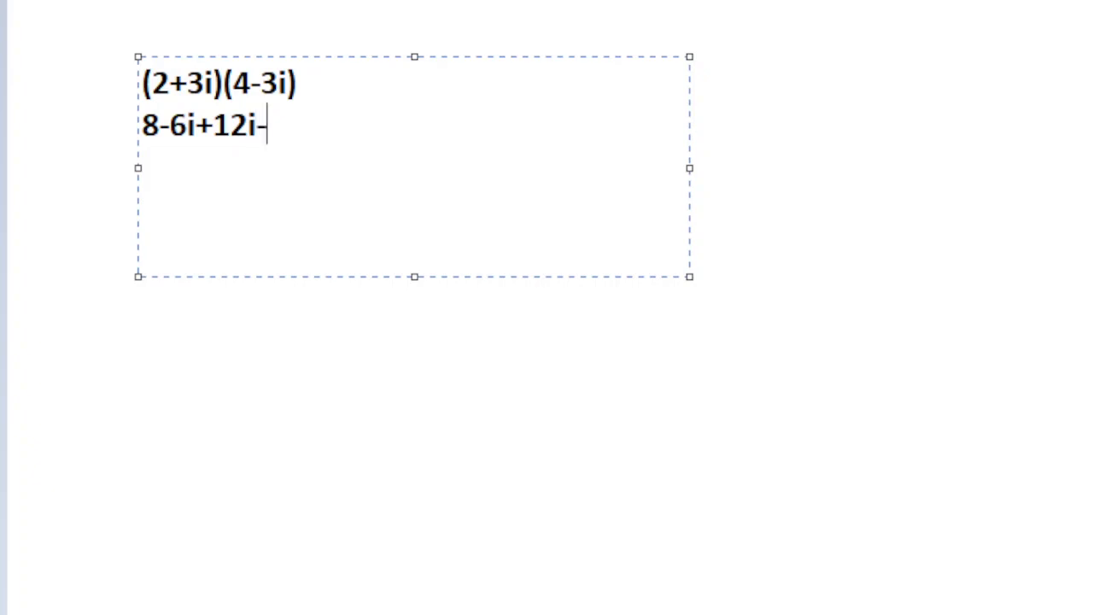
type("9i2")
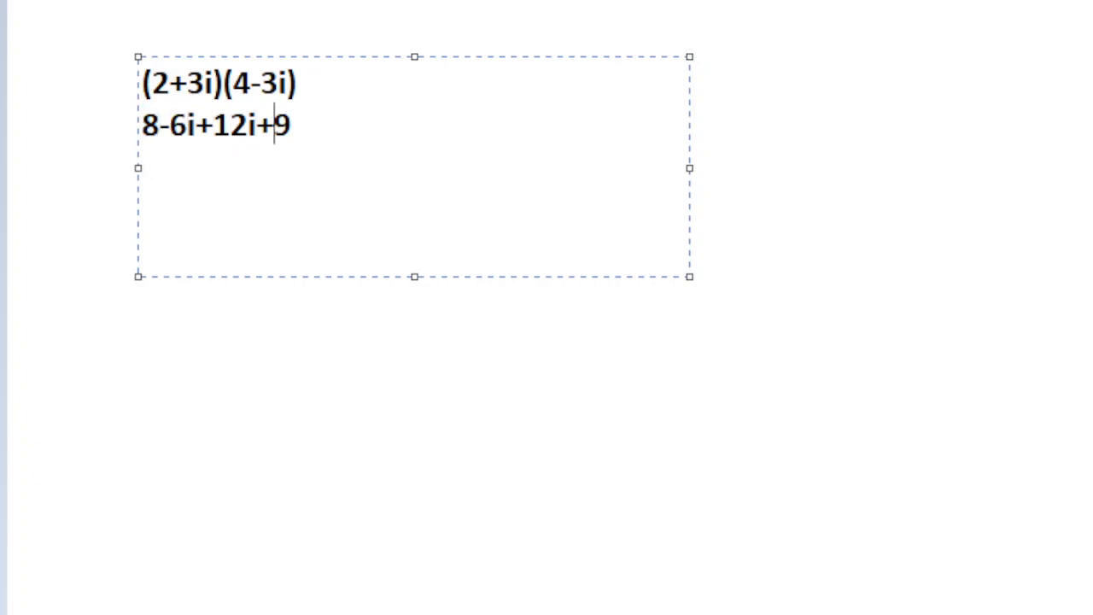
type("1")
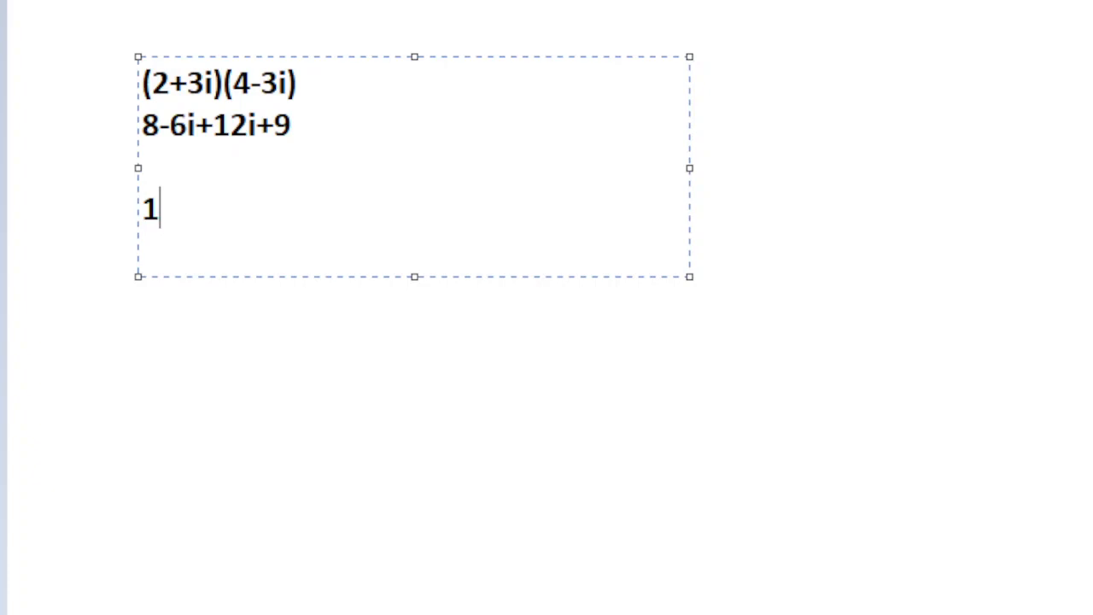
type("7 +")
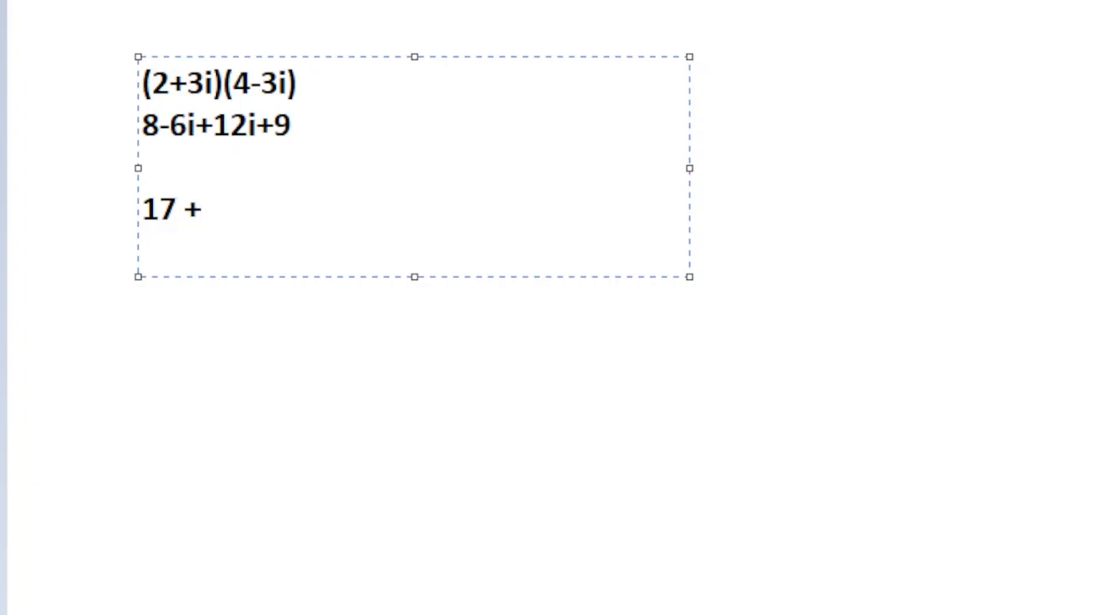
type("6i")
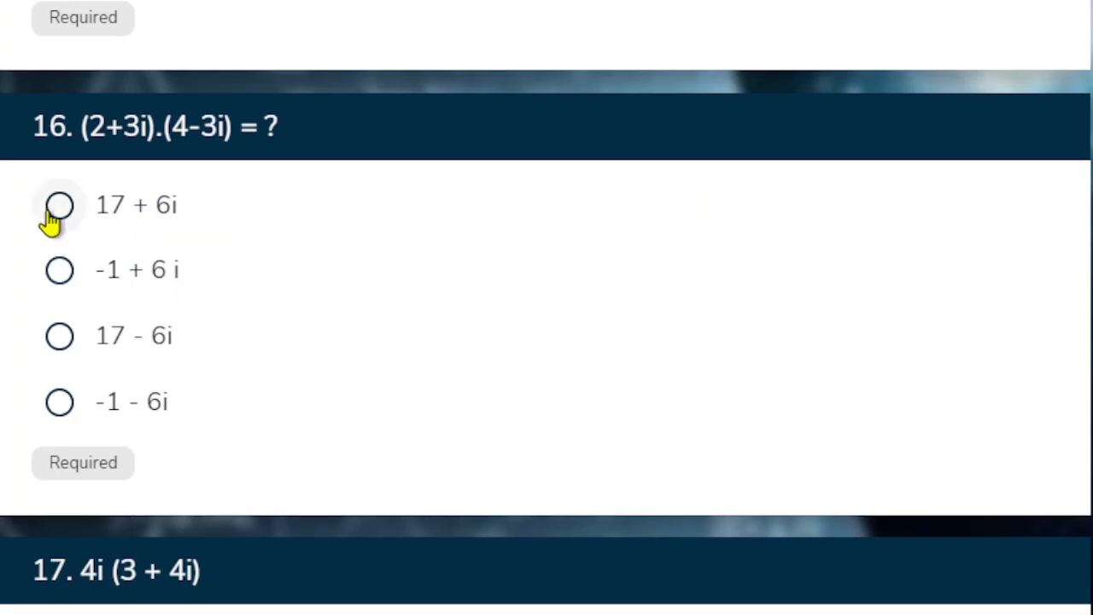
- Select 17 + 6i for question 16 and -16 + 12i for question 17
left_click(59, 205)
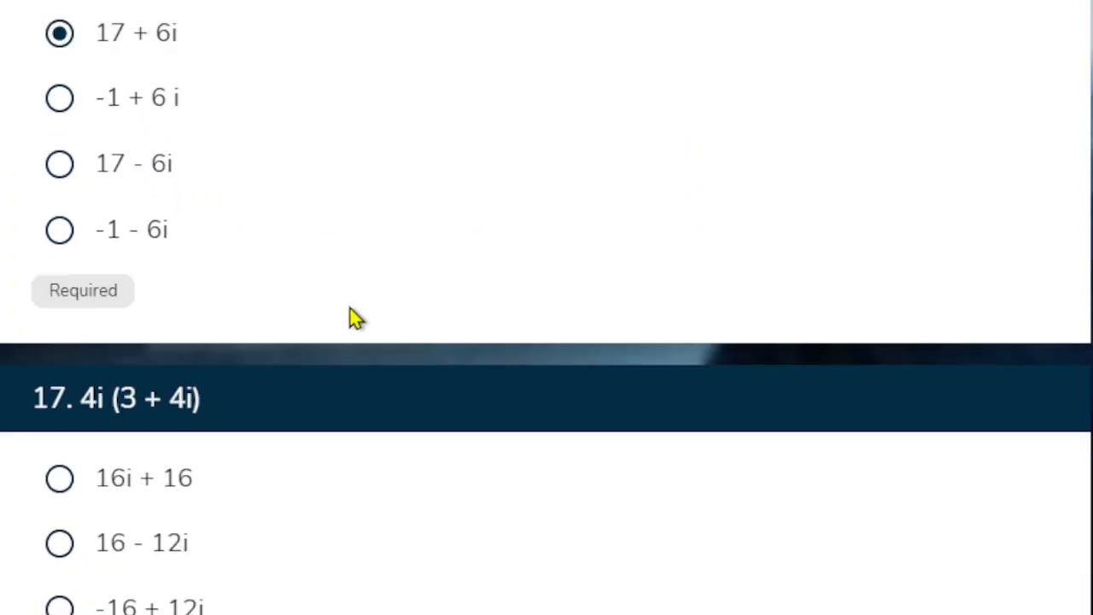
scroll("down", 3)
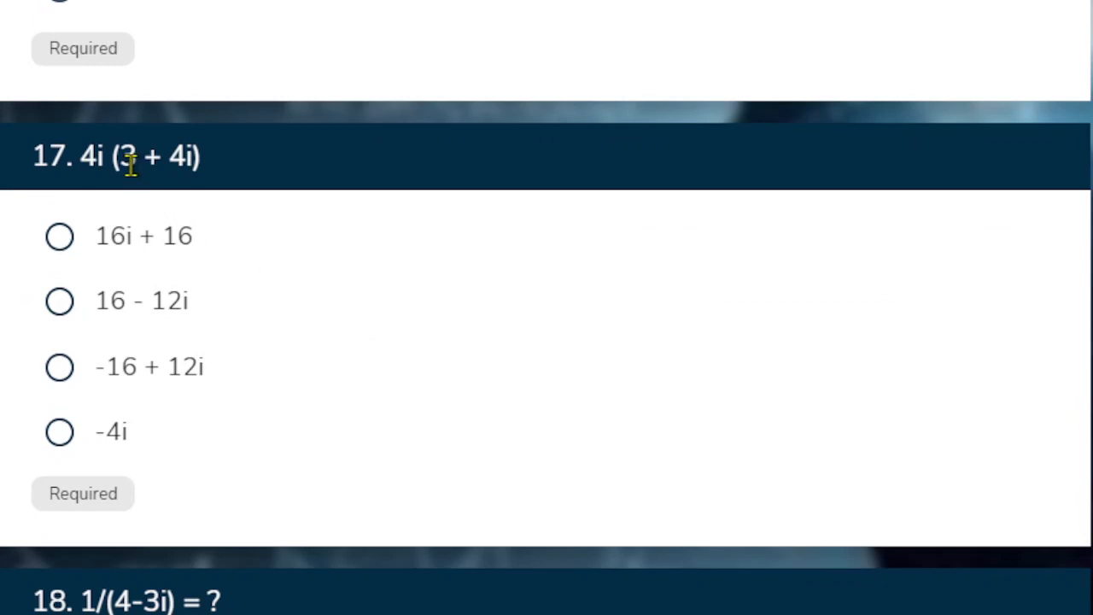
double_click(163, 300)
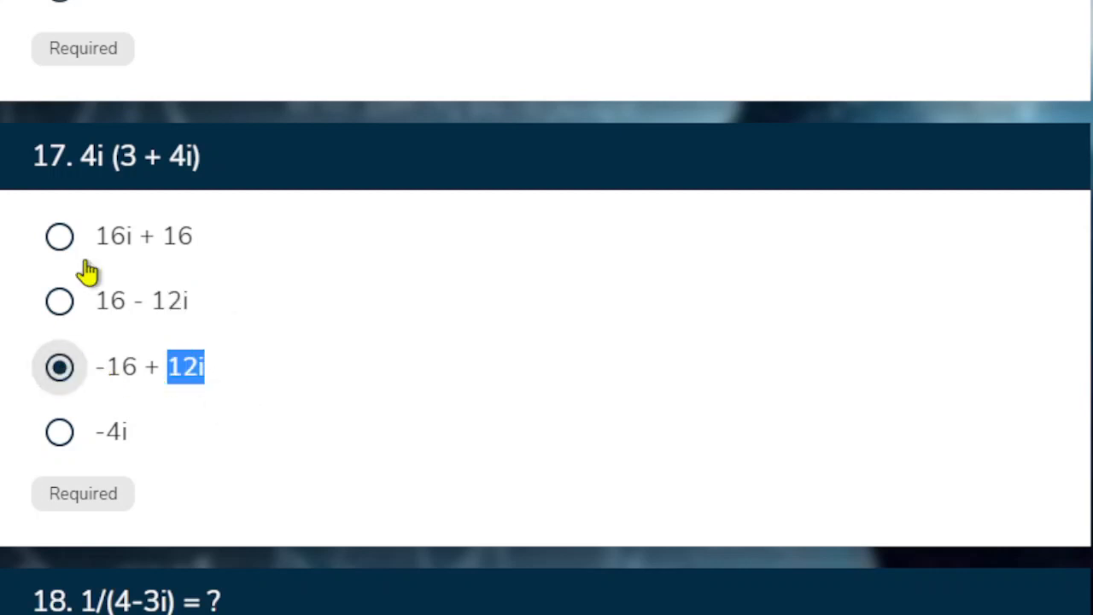
mouse_move(92, 156)
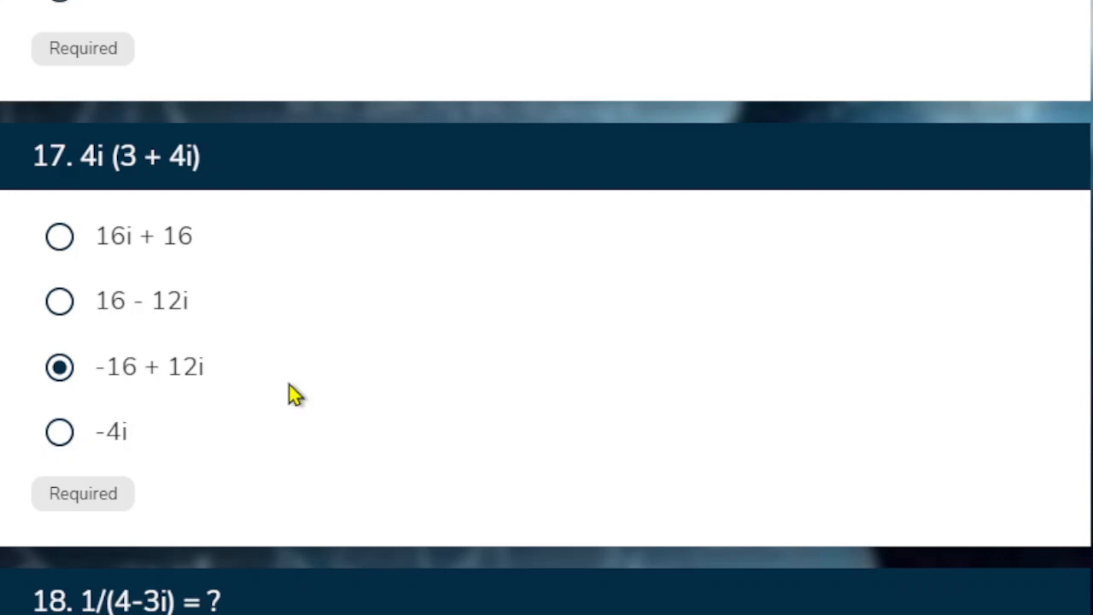
scroll("down", 3)
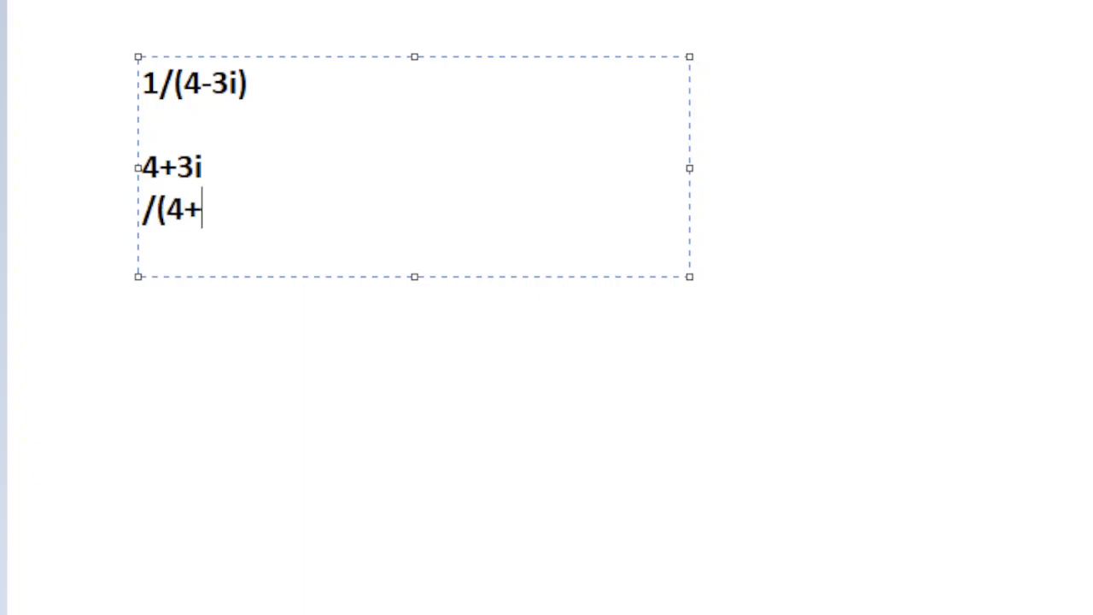
- Finish the first working line with denominator (4+3i)(4-3i) and start a new line
type("3i)(")
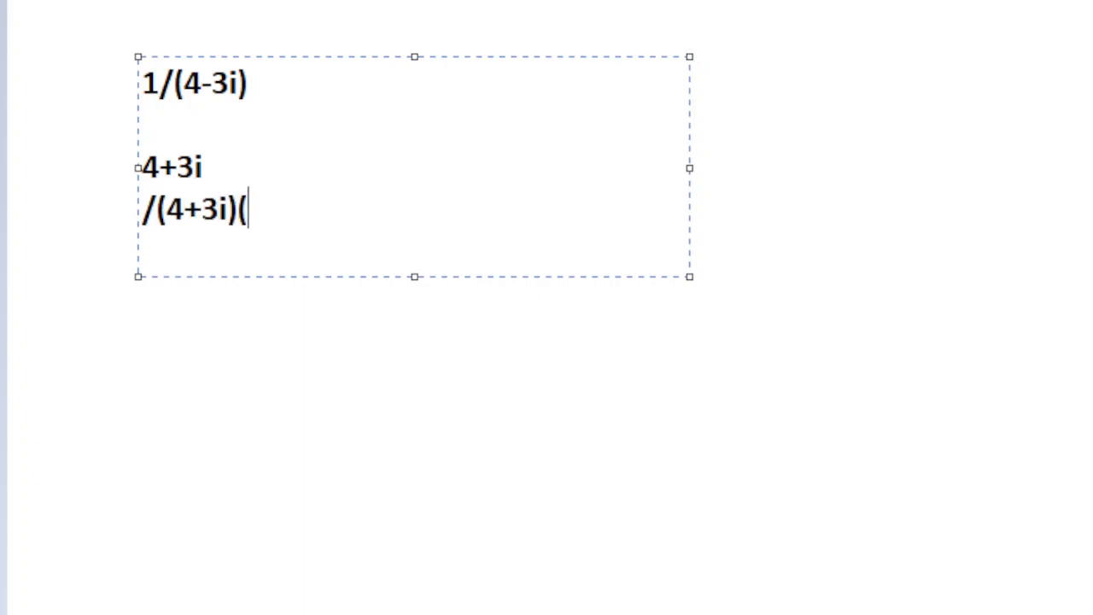
type("4-")
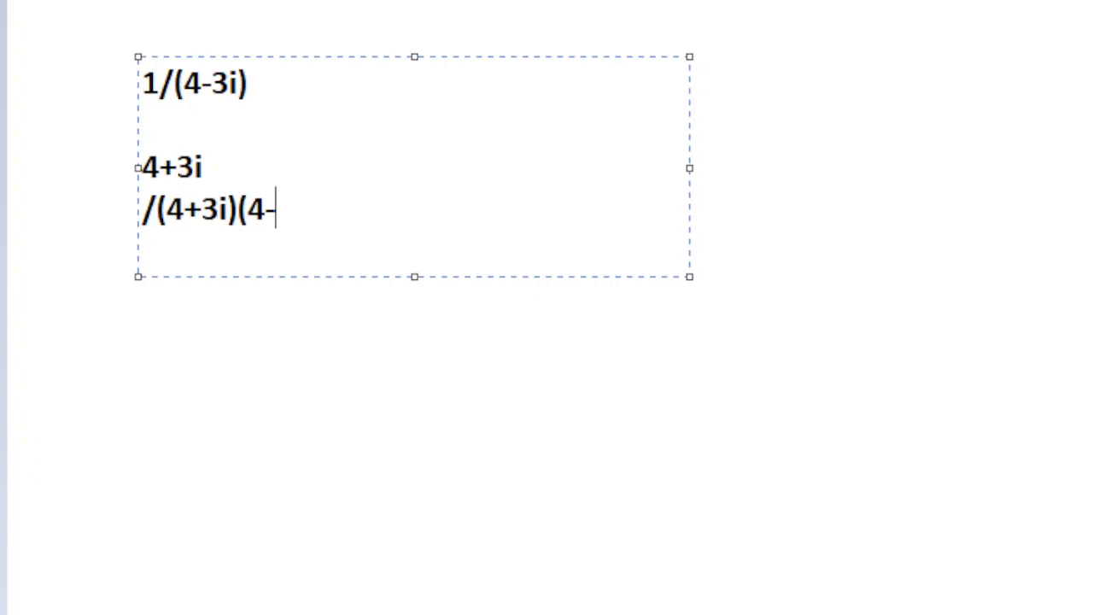
type("3i)")
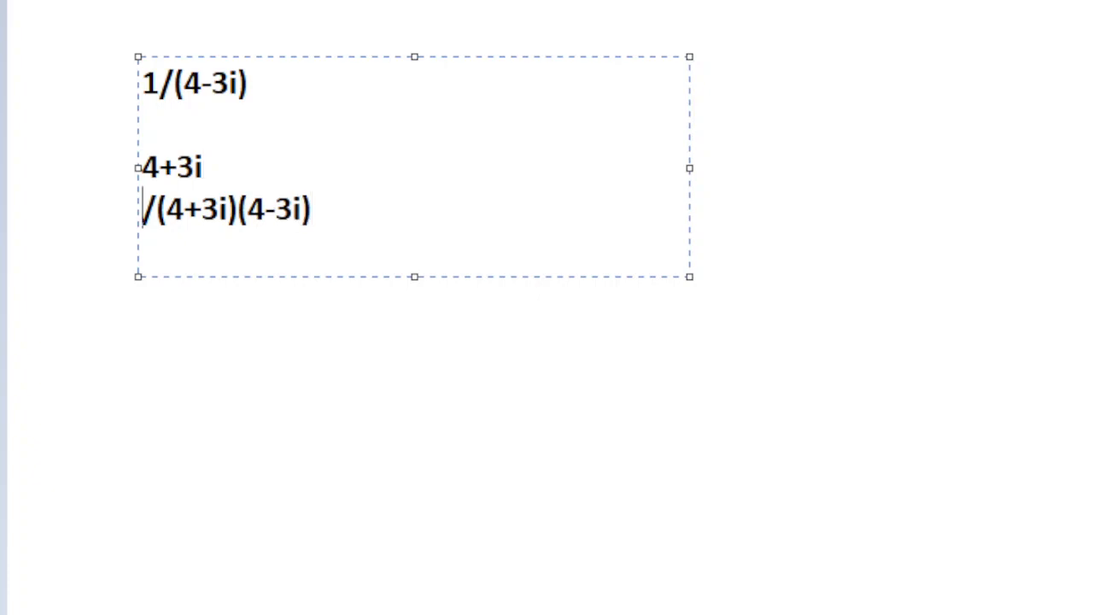
key("Delete")
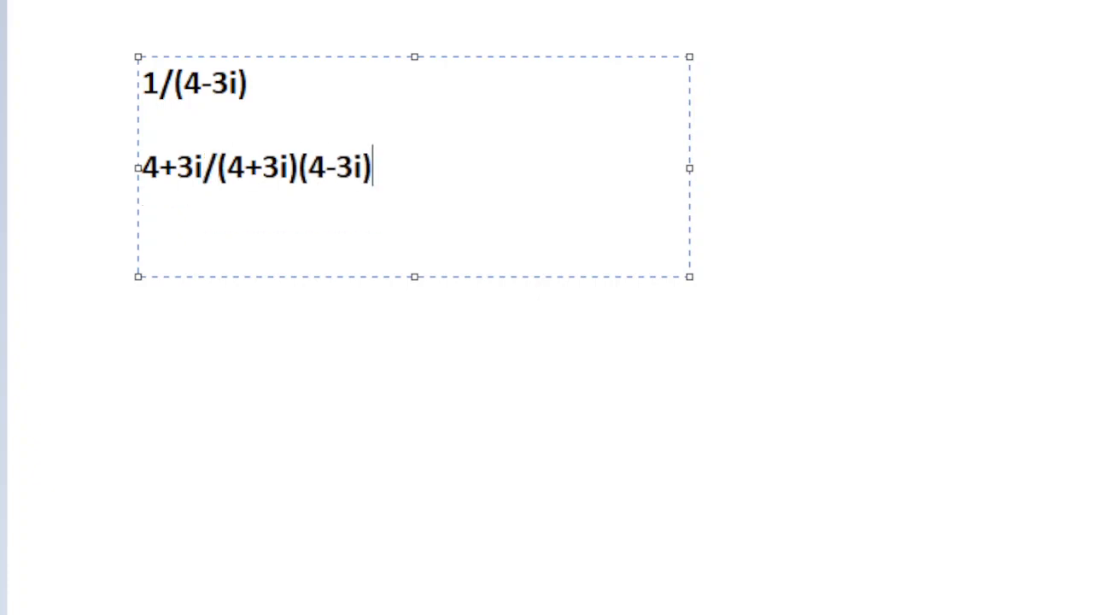
- Write the next working lines, 4+3i/(16+9) and 4+3i/25
type("4+")
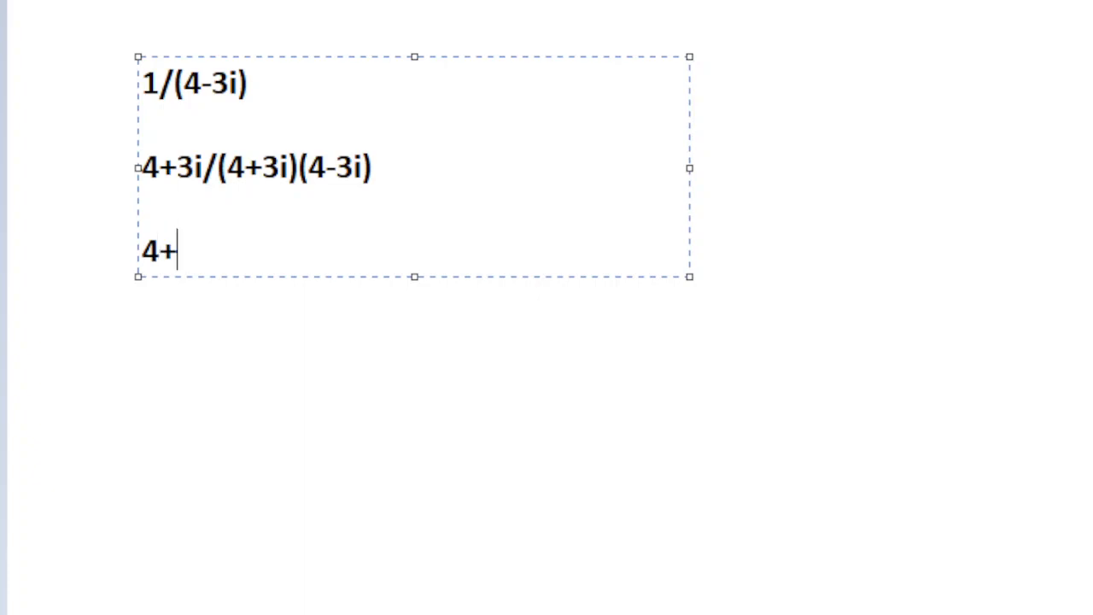
type("3i/")
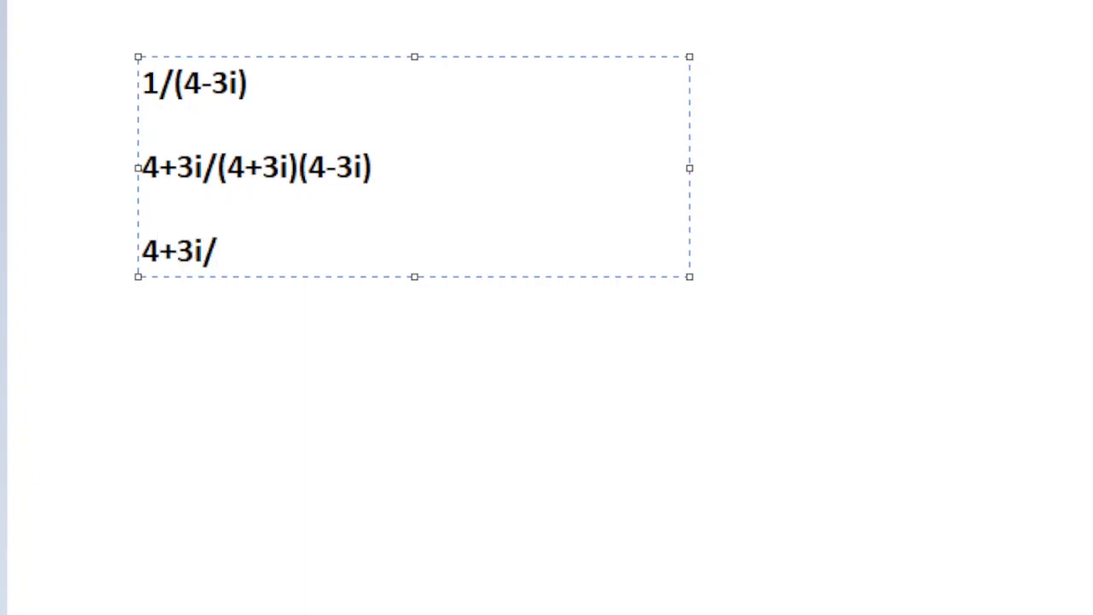
type("(1)")
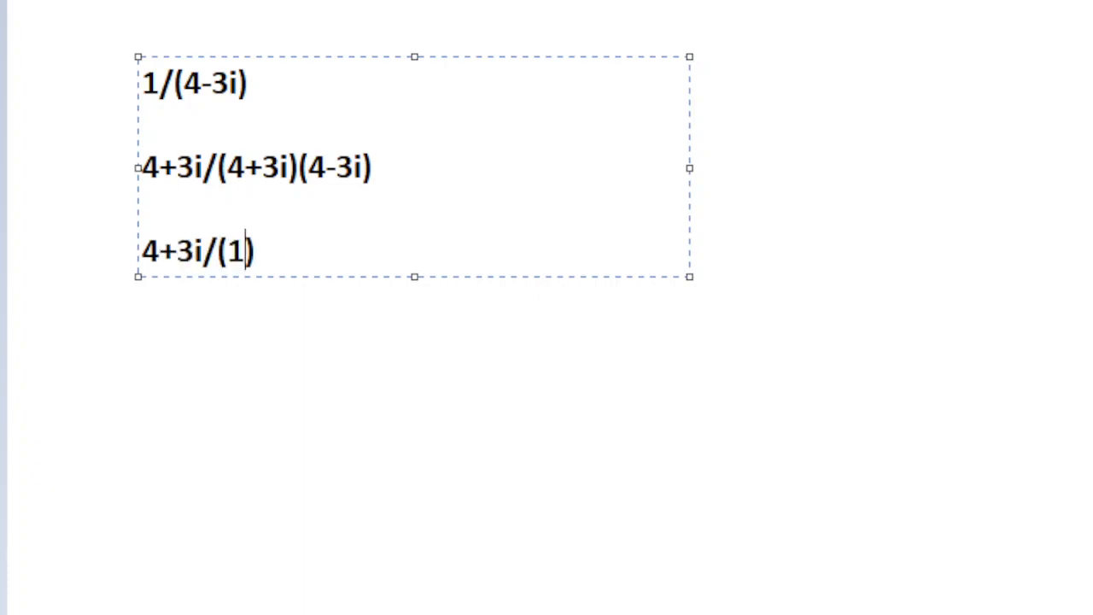
type("6")
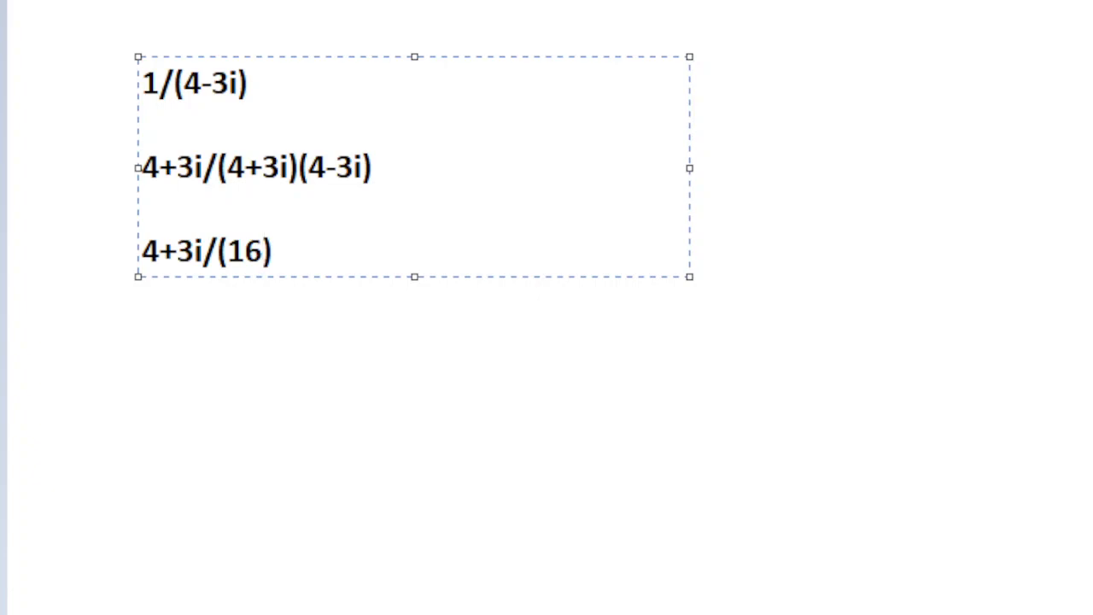
type("+9")
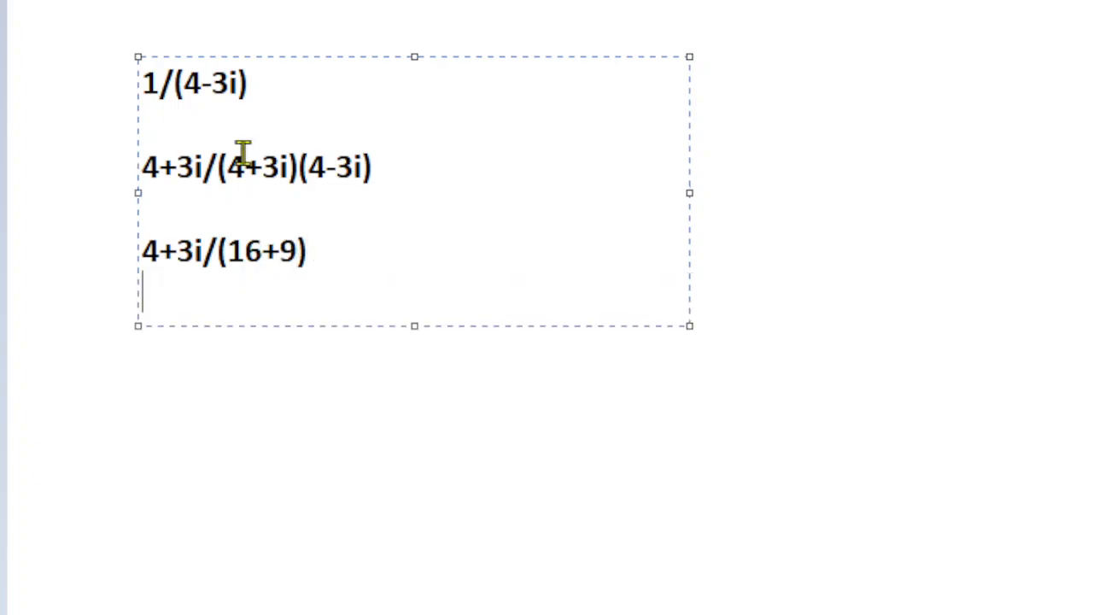
type("4+3i")
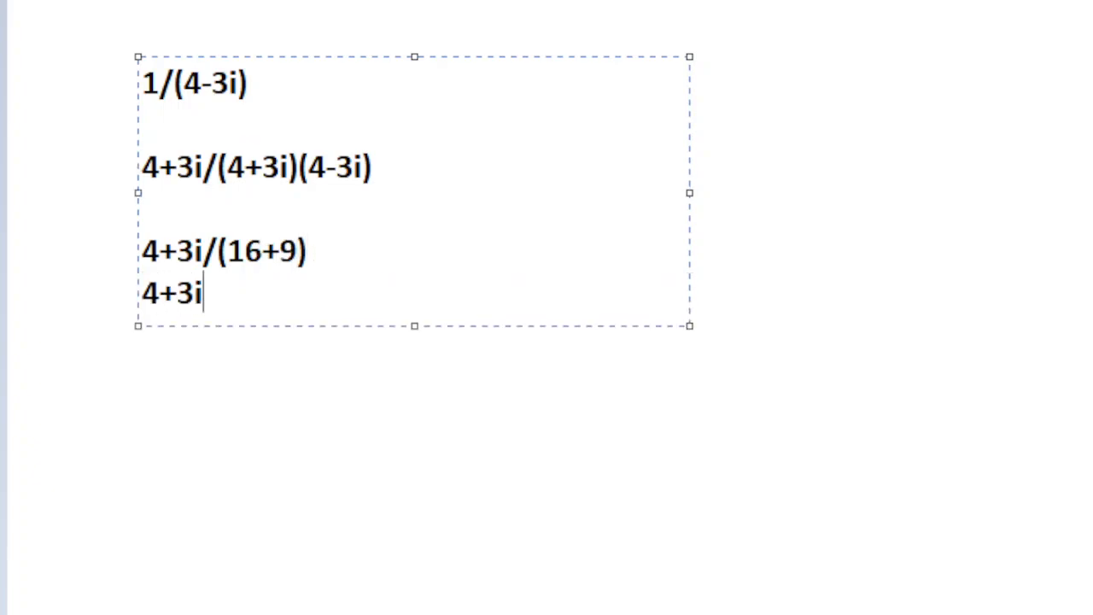
type("/2")
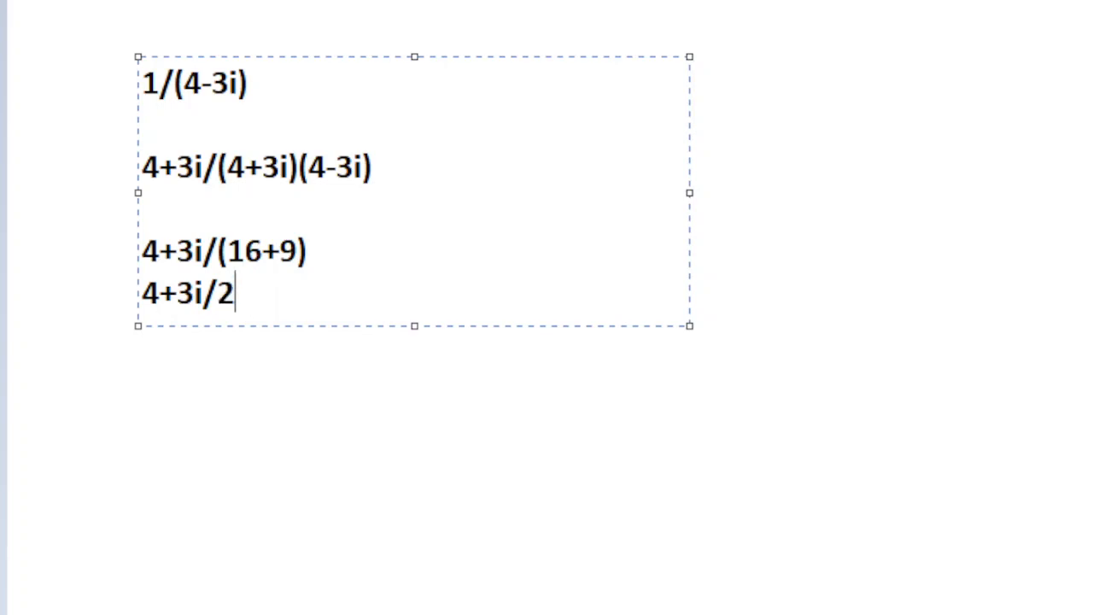
type("5")
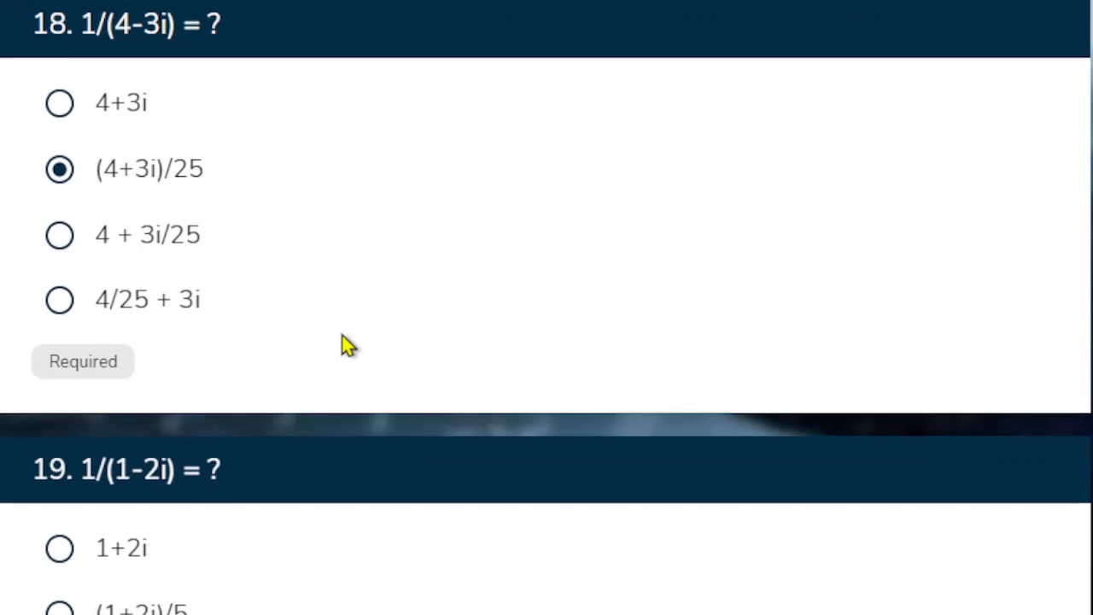
- Choose (1+2i)/5 for question 19 on 1/(1-2i), then scroll toward question 20
scroll("down", 3)
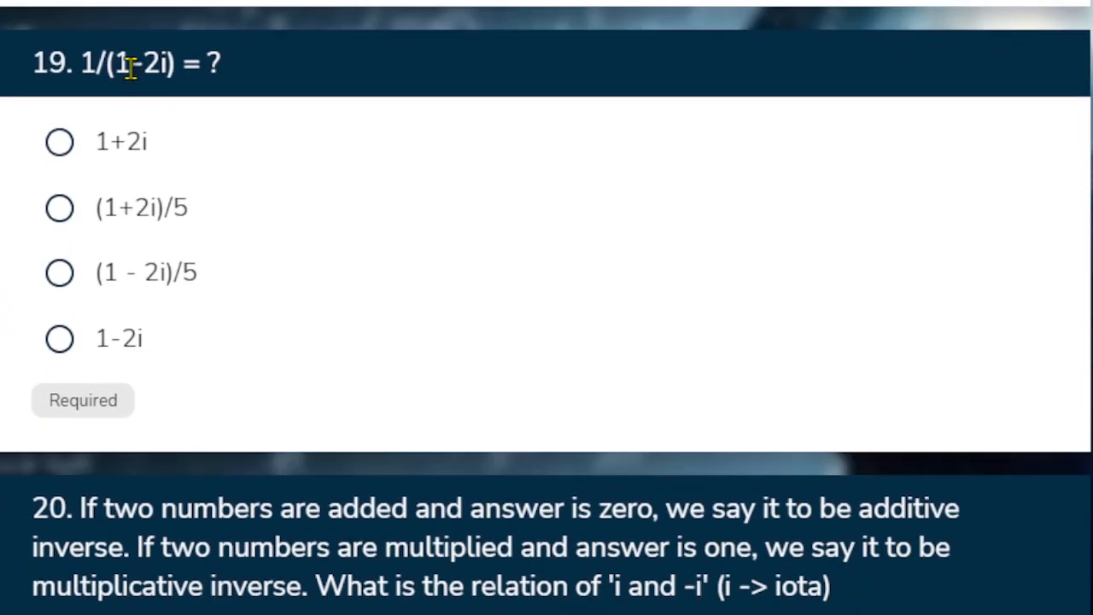
left_click(59, 208)
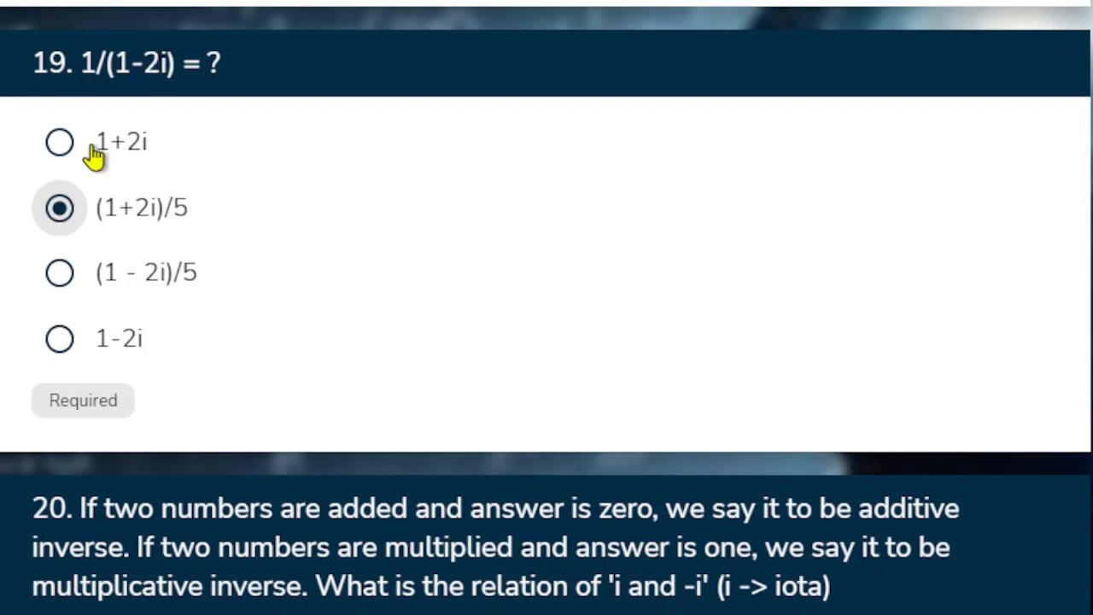
scroll("down", 3)
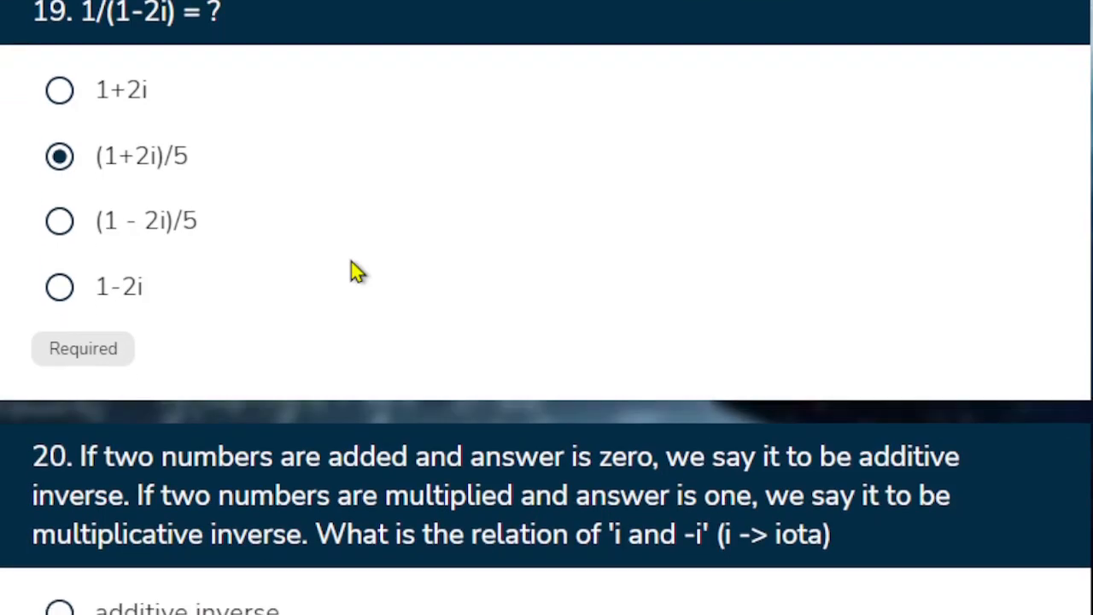
scroll("down", 3)
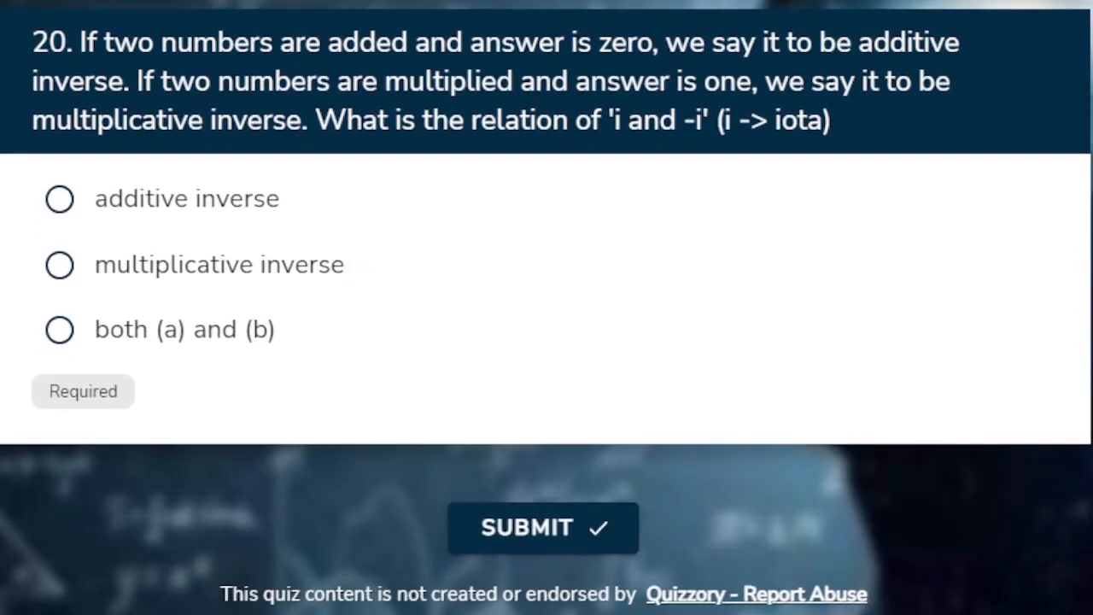
- Scroll down to bring question 20 on i and -i into view
scroll("down", 3)
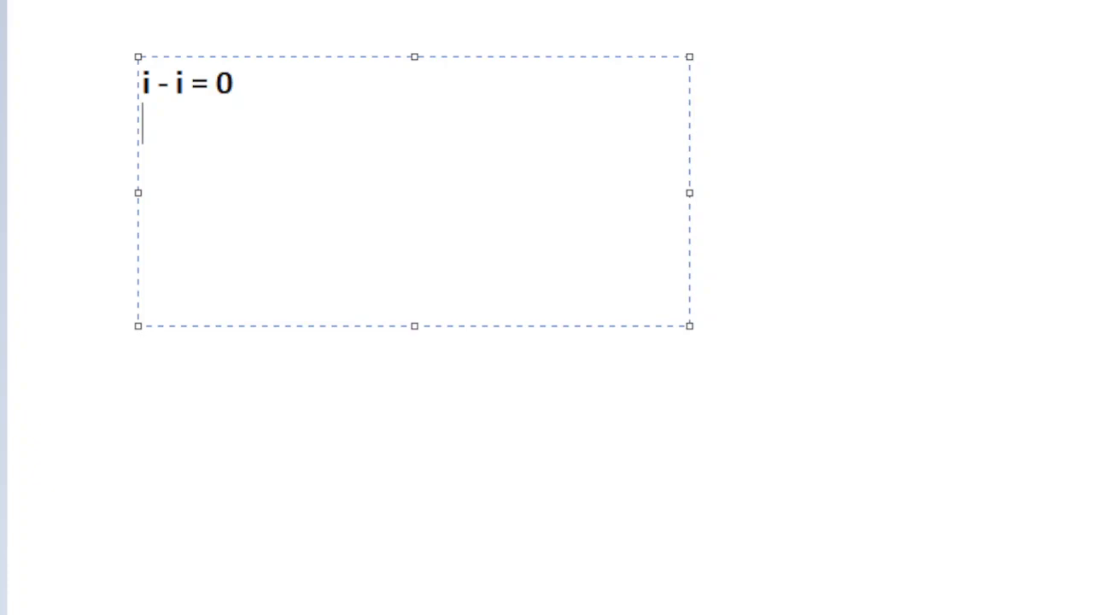
- Add a dotted separator and the line i*-i = -i^2 = -(-1) = 1
type("......")
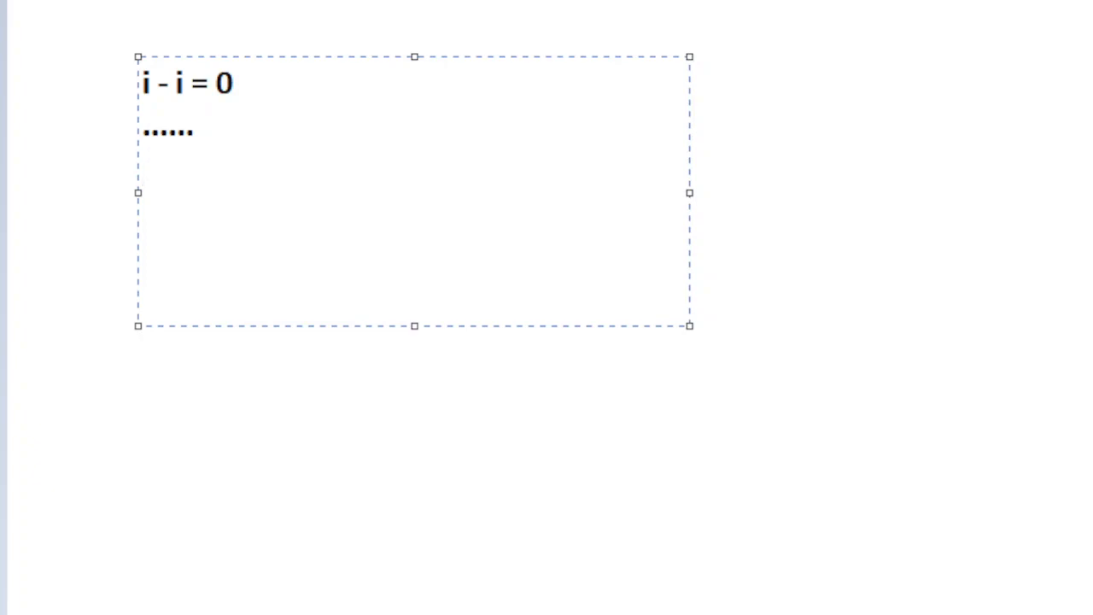
type("i")
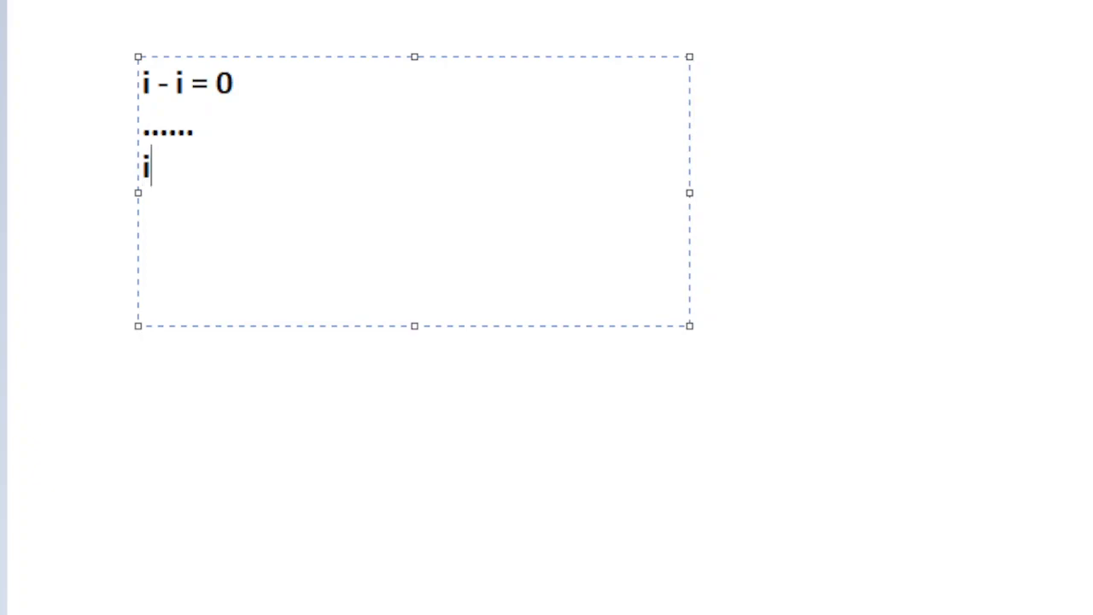
type("*-i")
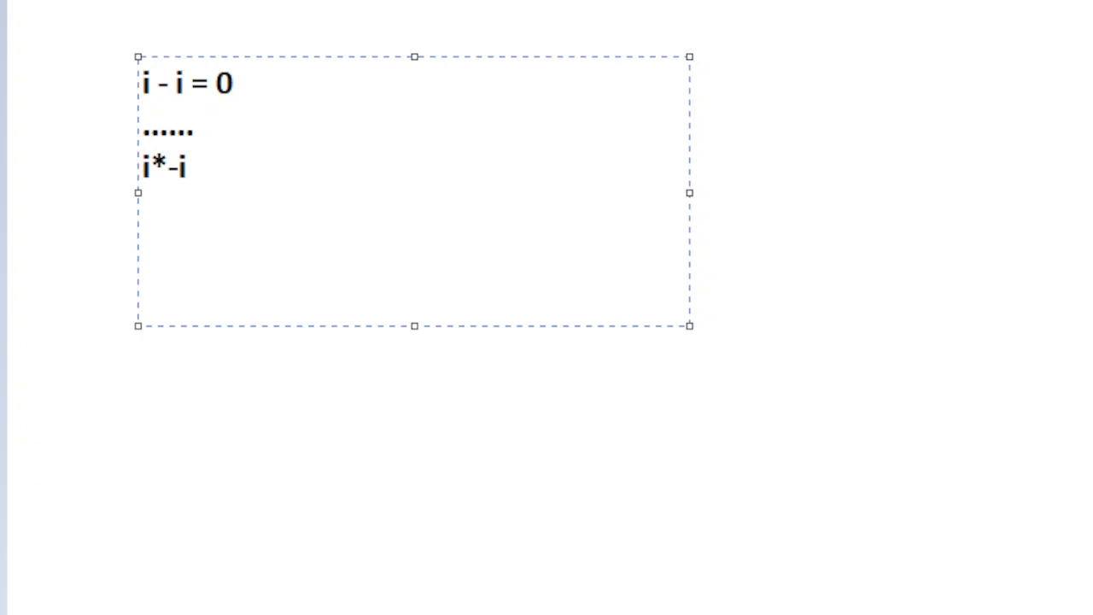
type("=")
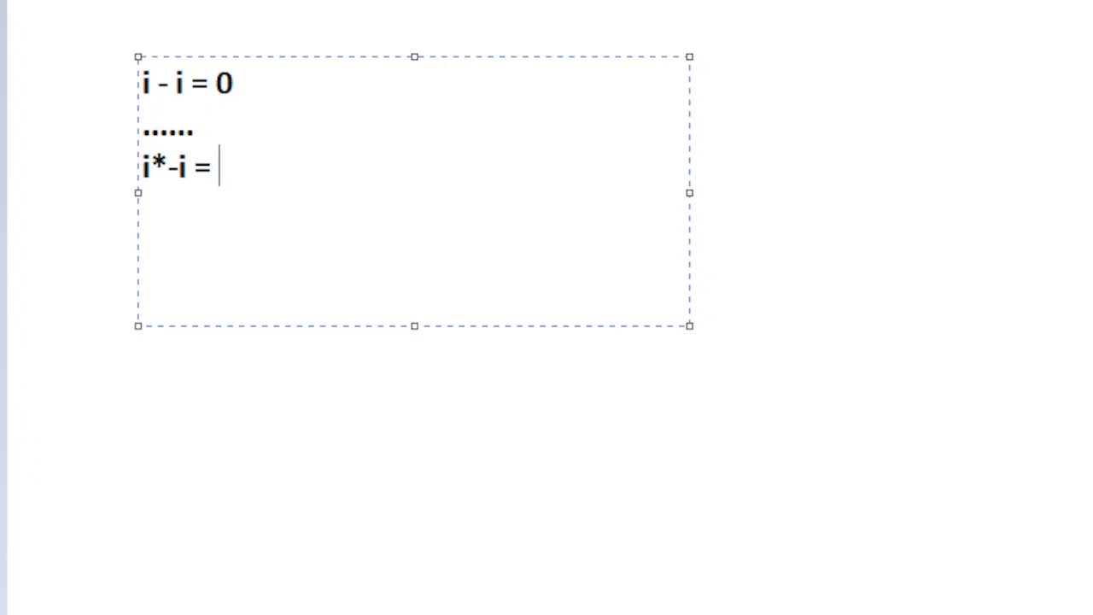
type("-i")
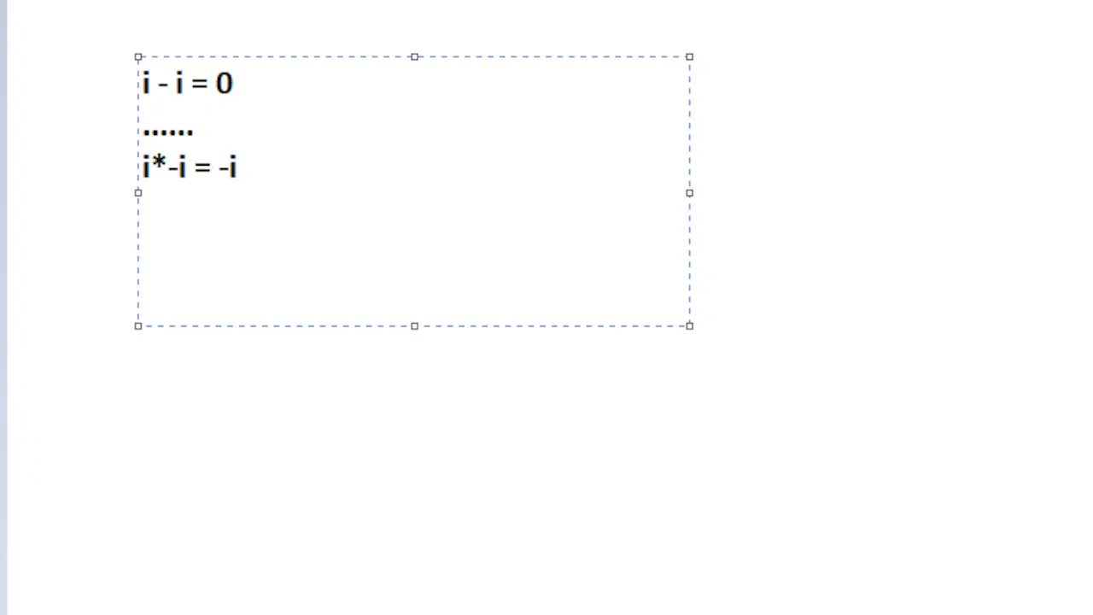
type("^2 =")
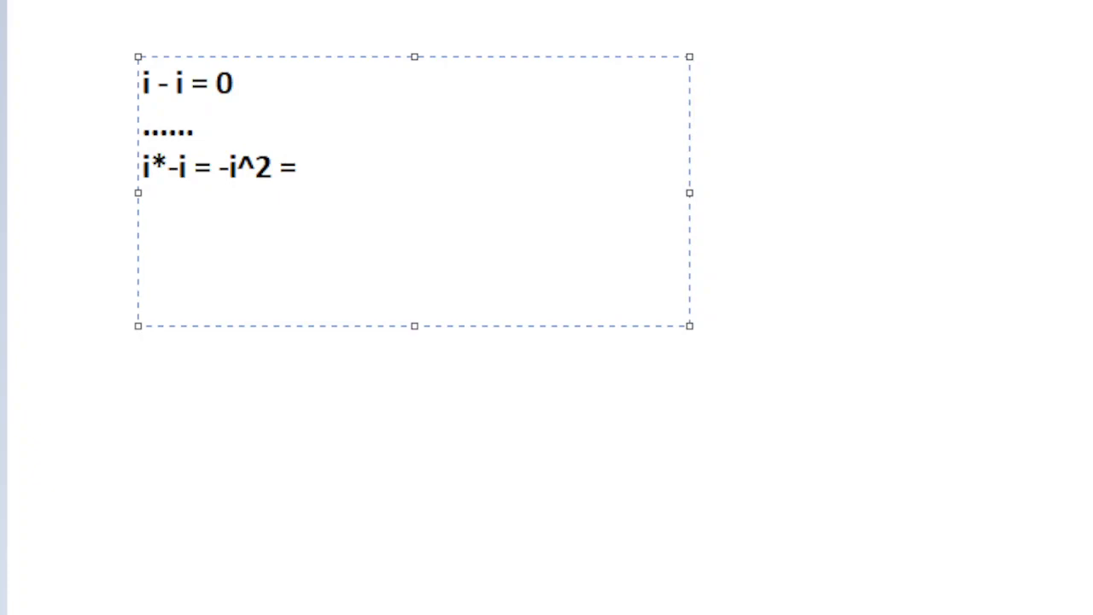
type("-")
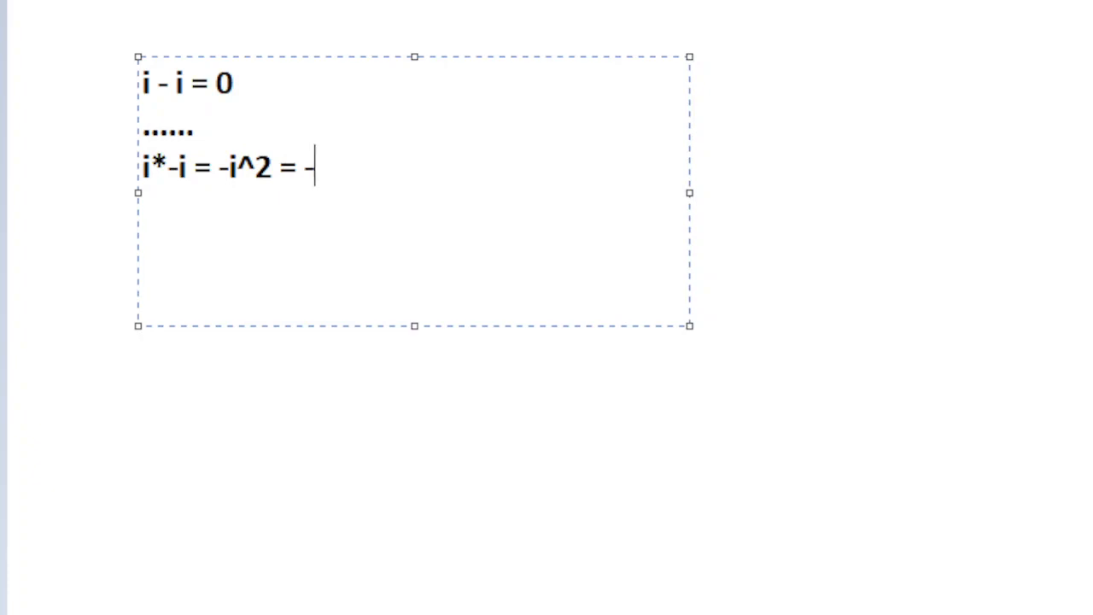
type("(-1) = 1")
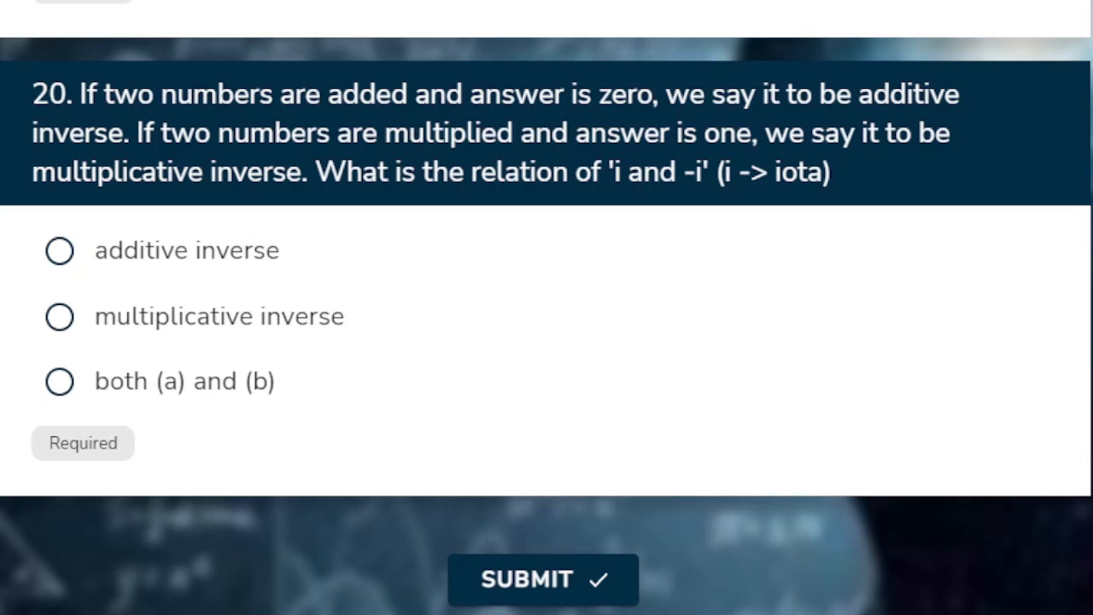
mouse_move(263, 363)
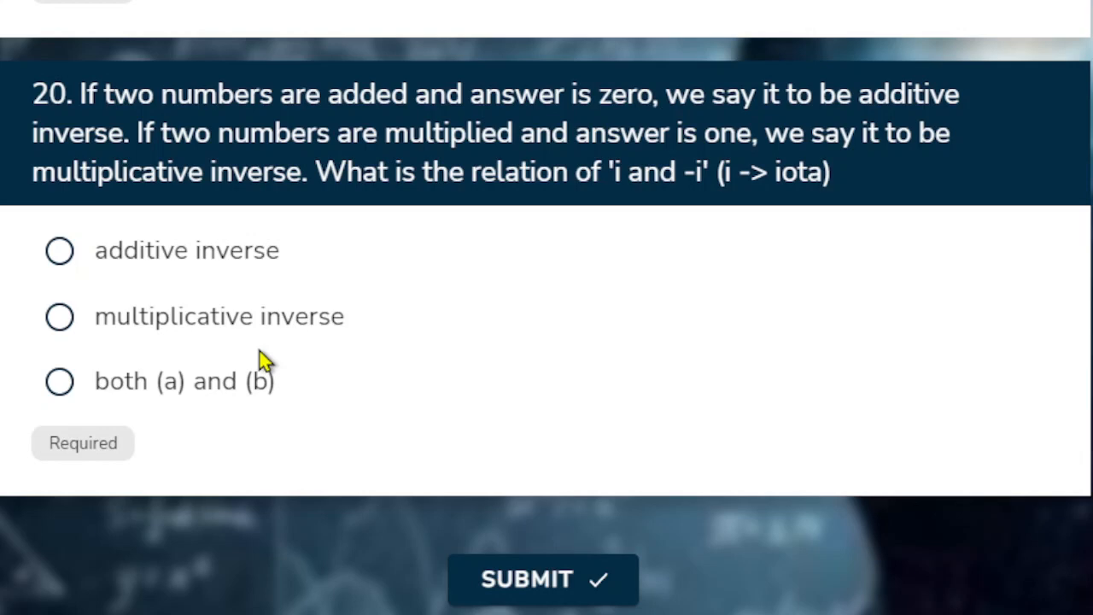
- Select 'both (a) and (b)' for question 20 on i and -i
left_click(60, 381)
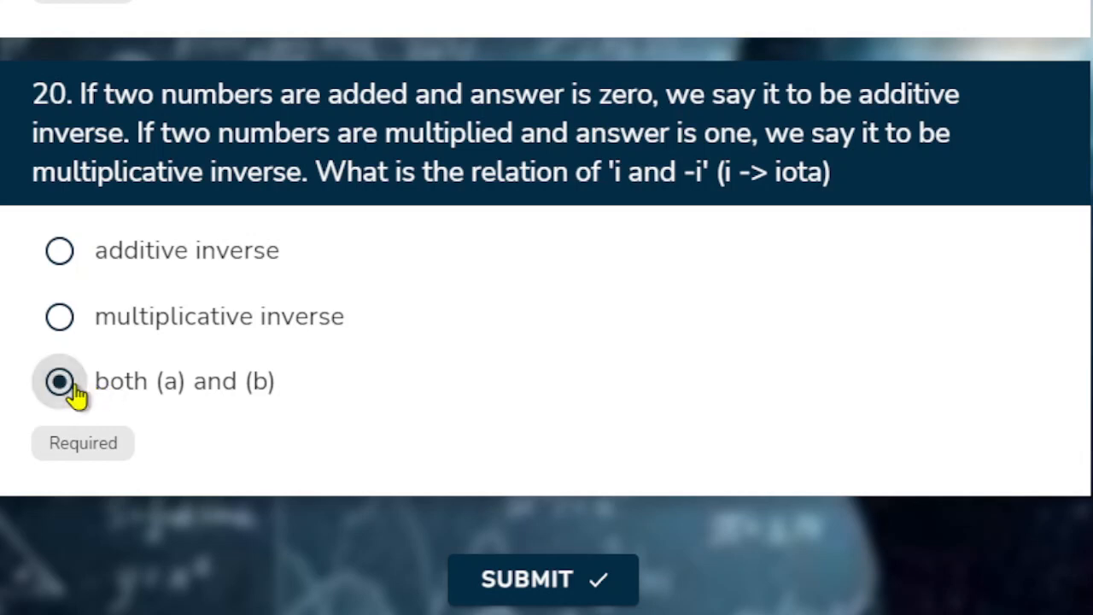